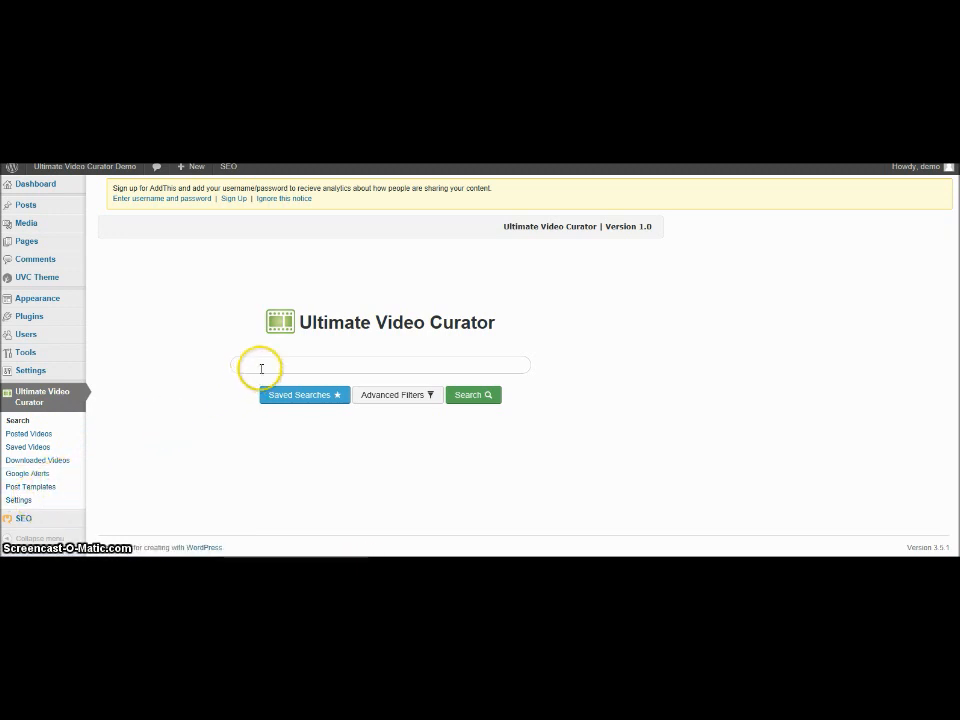
Step: Enter 'ski racing' in the video search and expand the Advanced Filters options
{"action": "left_click", "coordinate": [380, 365]}
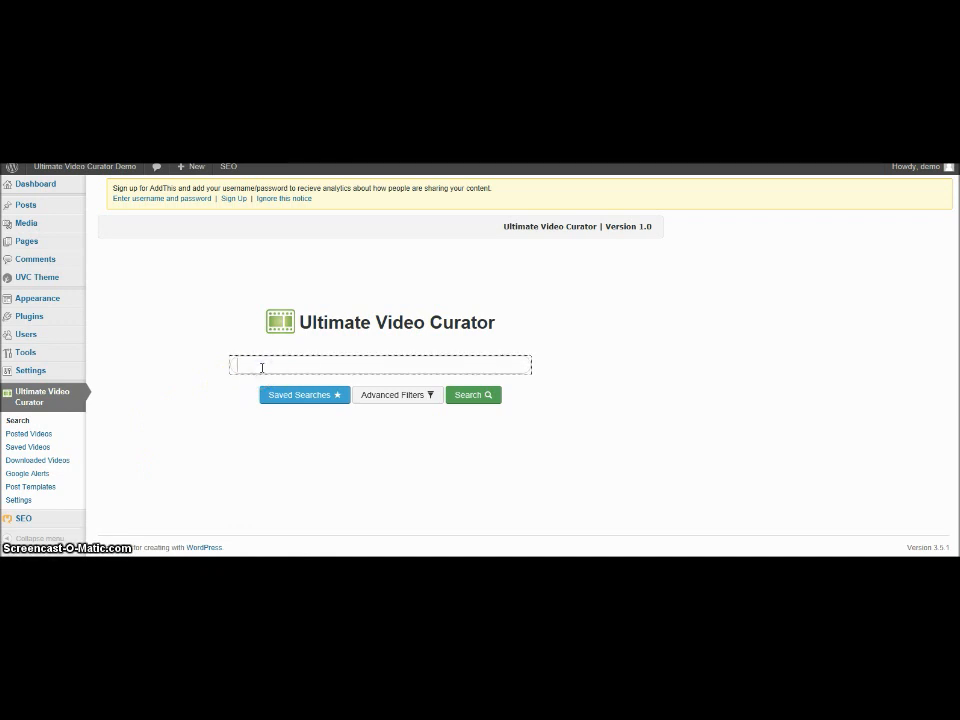
{"action": "type", "text": "ski"}
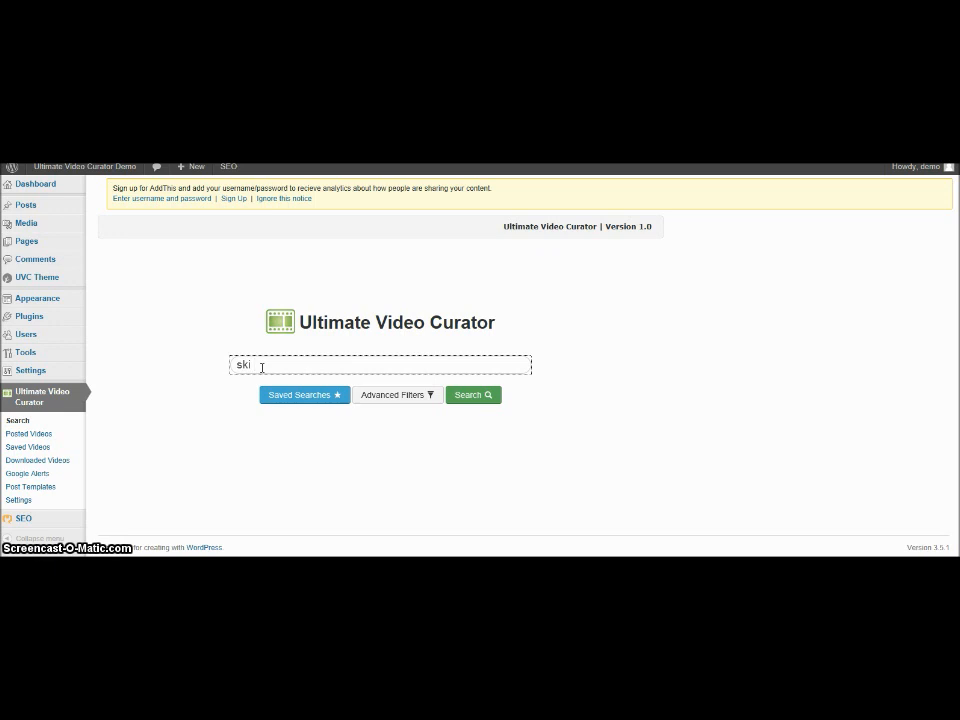
{"action": "type", "text": "racing"}
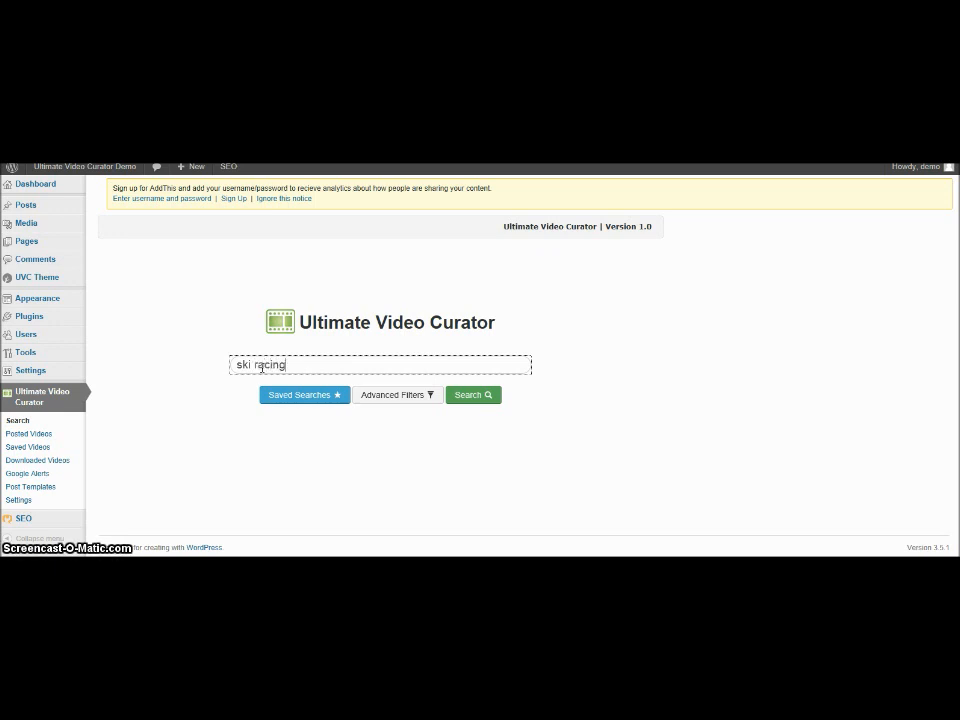
{"action": "left_click", "coordinate": [397, 394]}
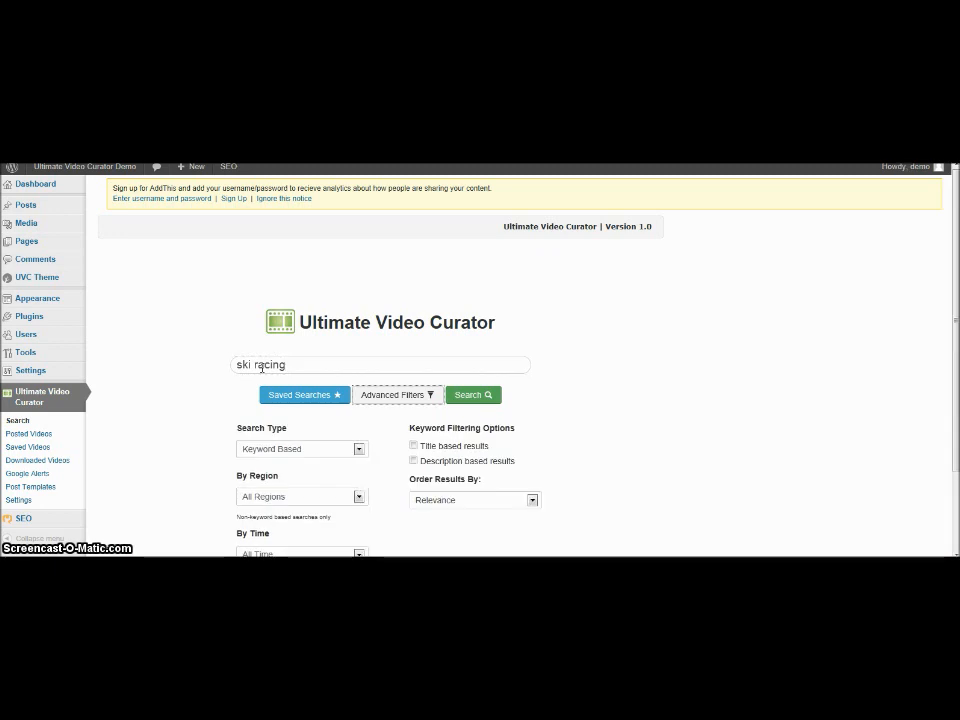
{"action": "mouse_move", "coordinate": [828, 348]}
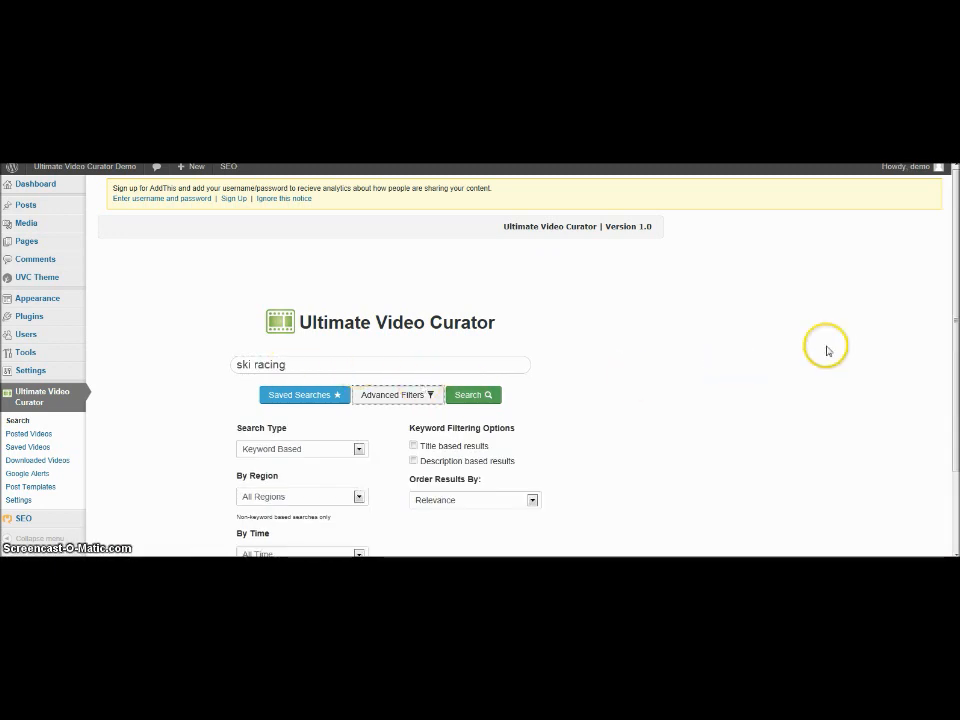
{"action": "scroll", "scroll_direction": "down", "scroll_amount": 3}
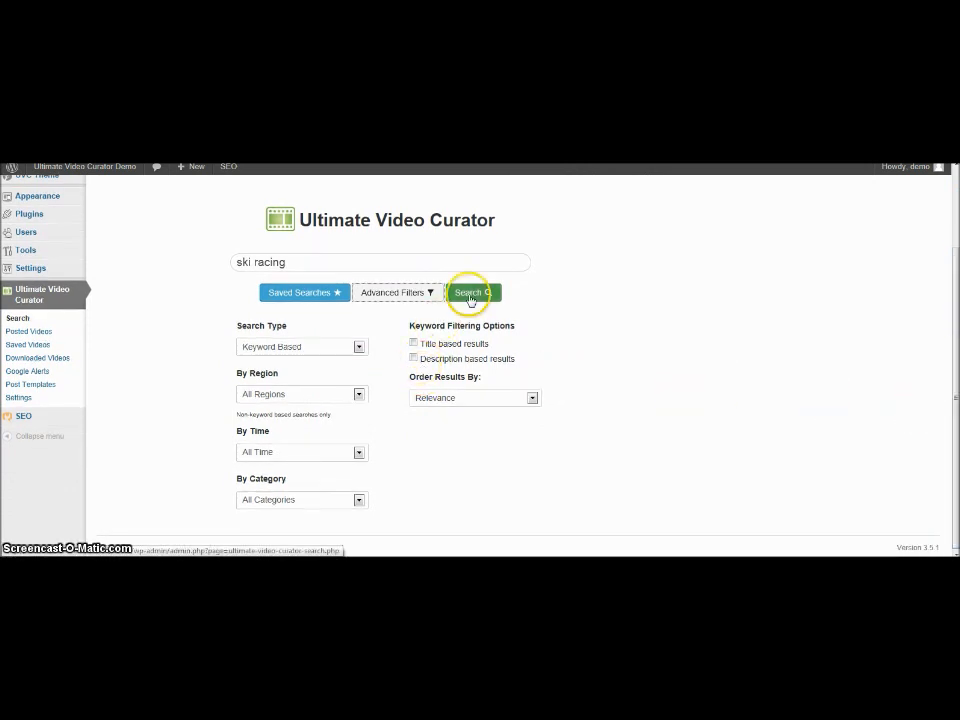
Step: Run the 'ski racing' search and browse the result cards and their action icons
{"action": "left_click", "coordinate": [468, 292]}
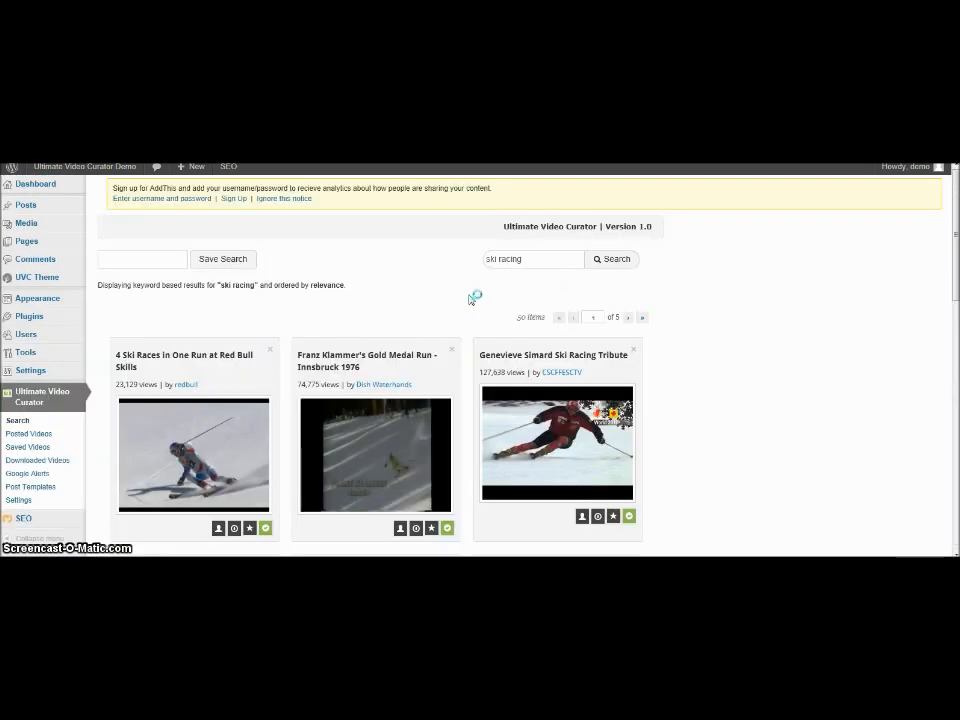
{"action": "mouse_move", "coordinate": [950, 252]}
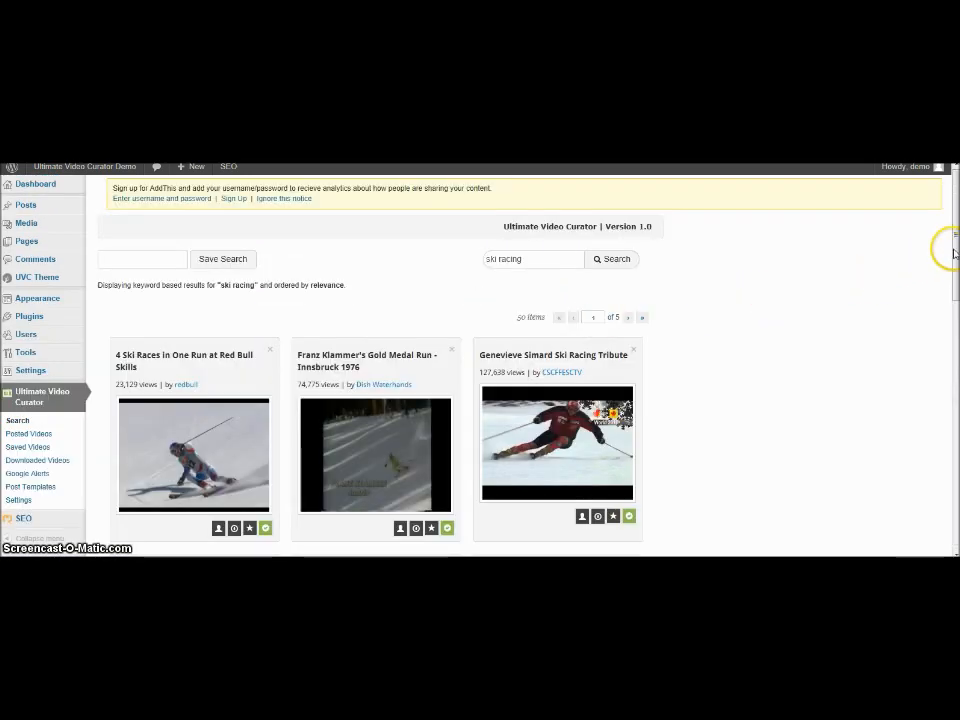
{"action": "scroll", "scroll_direction": "down", "scroll_amount": 3}
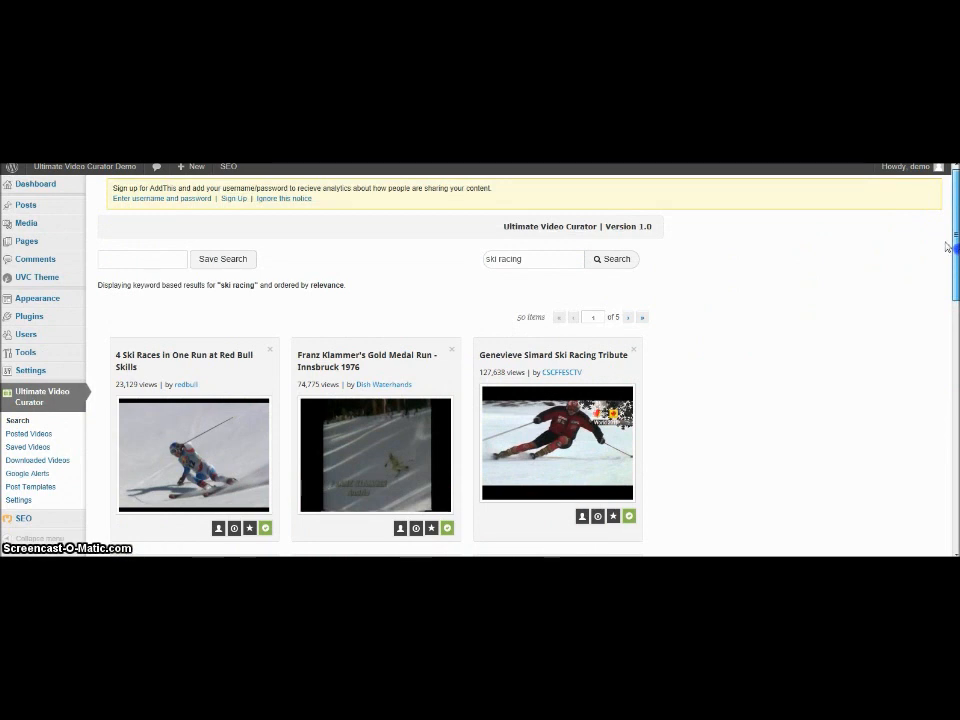
{"action": "mouse_move", "coordinate": [323, 453]}
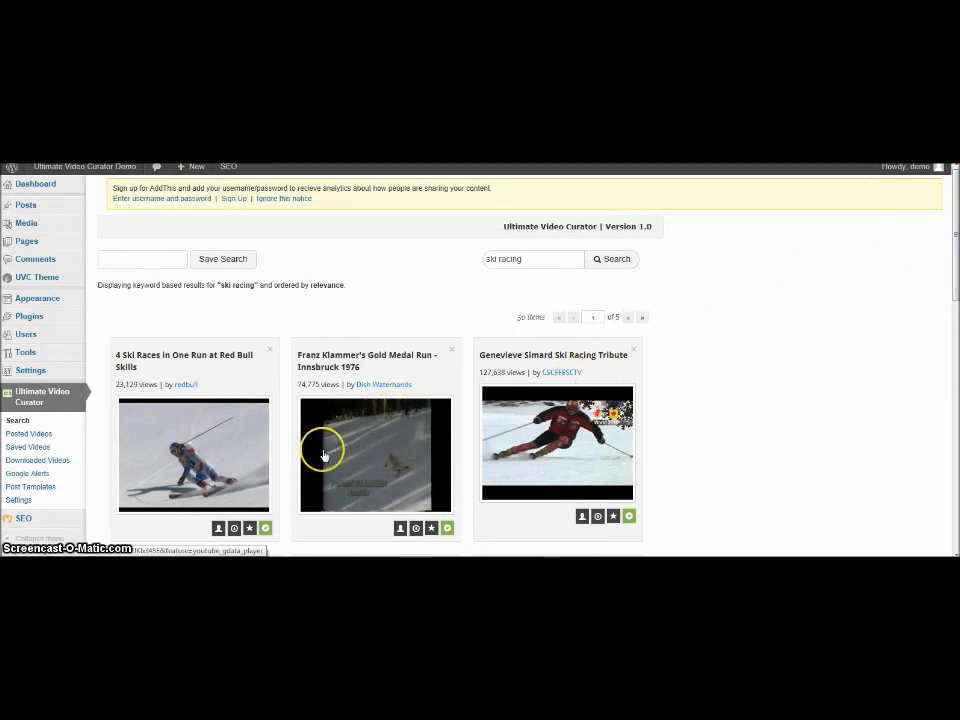
{"action": "mouse_move", "coordinate": [945, 270]}
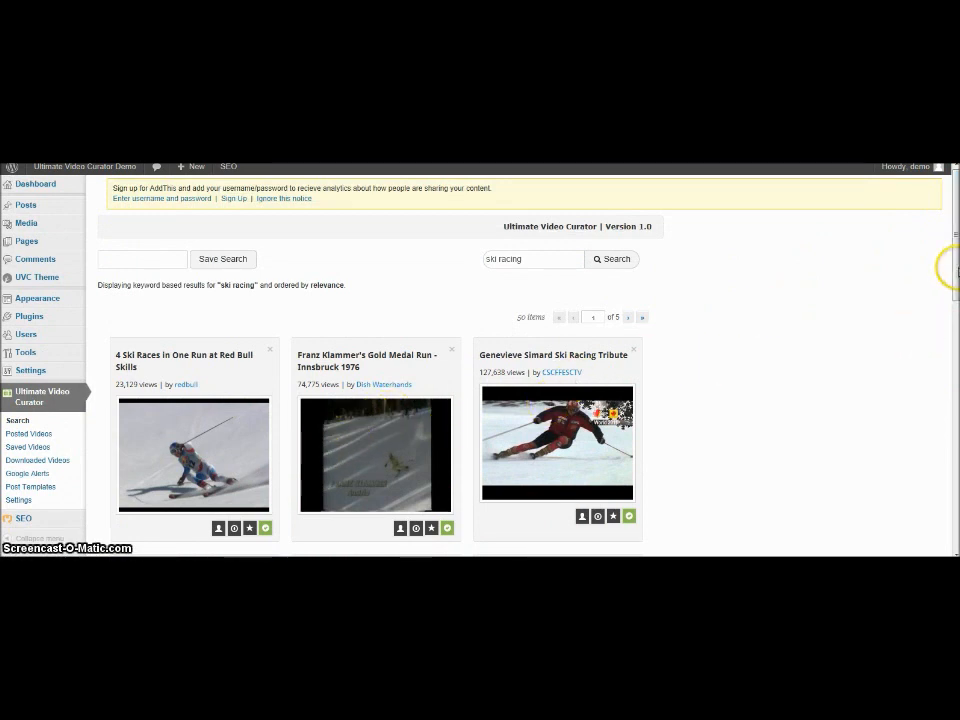
{"action": "scroll", "scroll_direction": "down", "scroll_amount": 3}
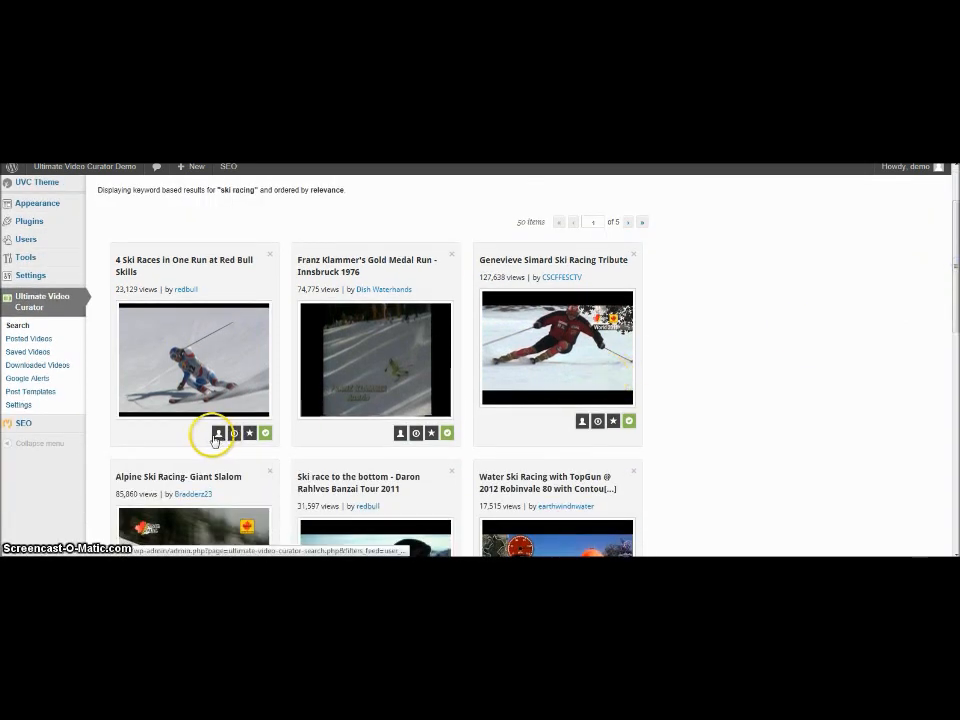
{"action": "mouse_move", "coordinate": [217, 433]}
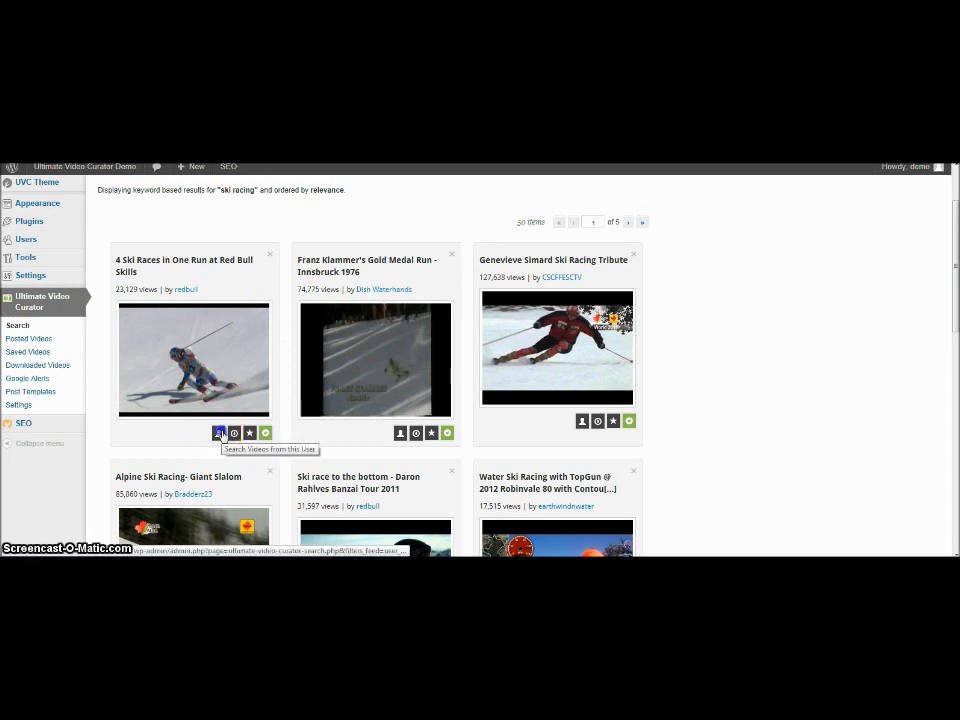
{"action": "left_click", "coordinate": [220, 432]}
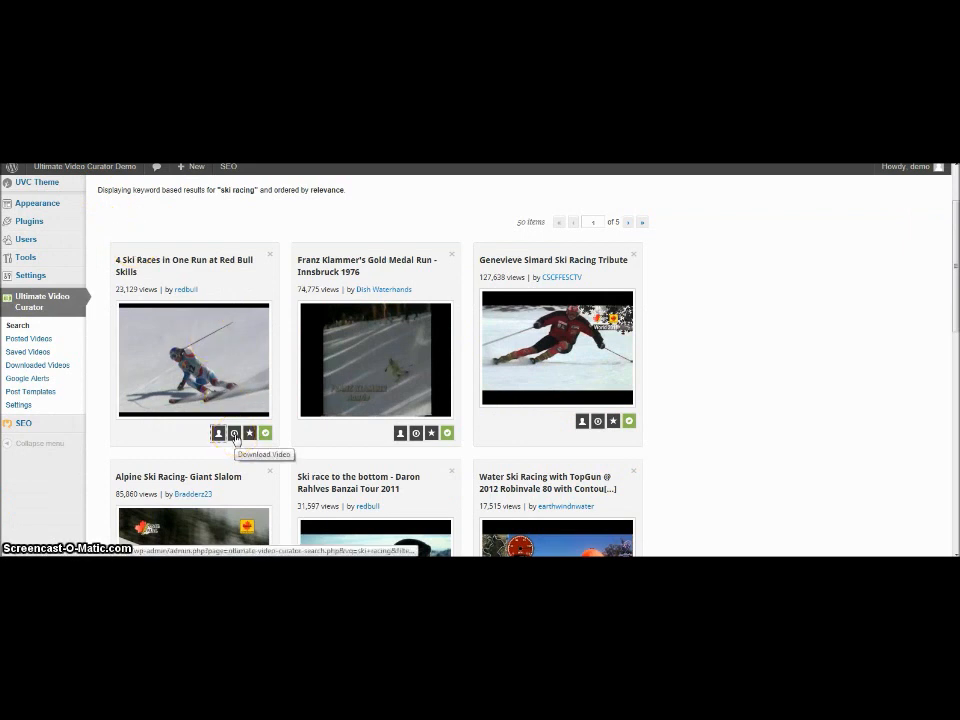
{"action": "left_click", "coordinate": [234, 433]}
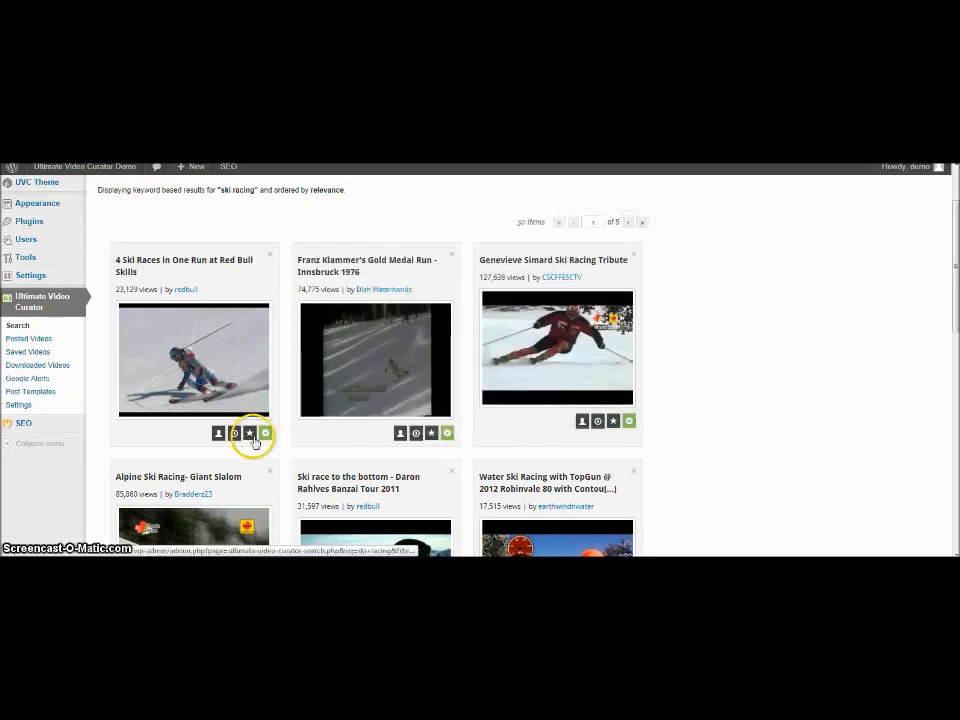
{"action": "mouse_move", "coordinate": [248, 433]}
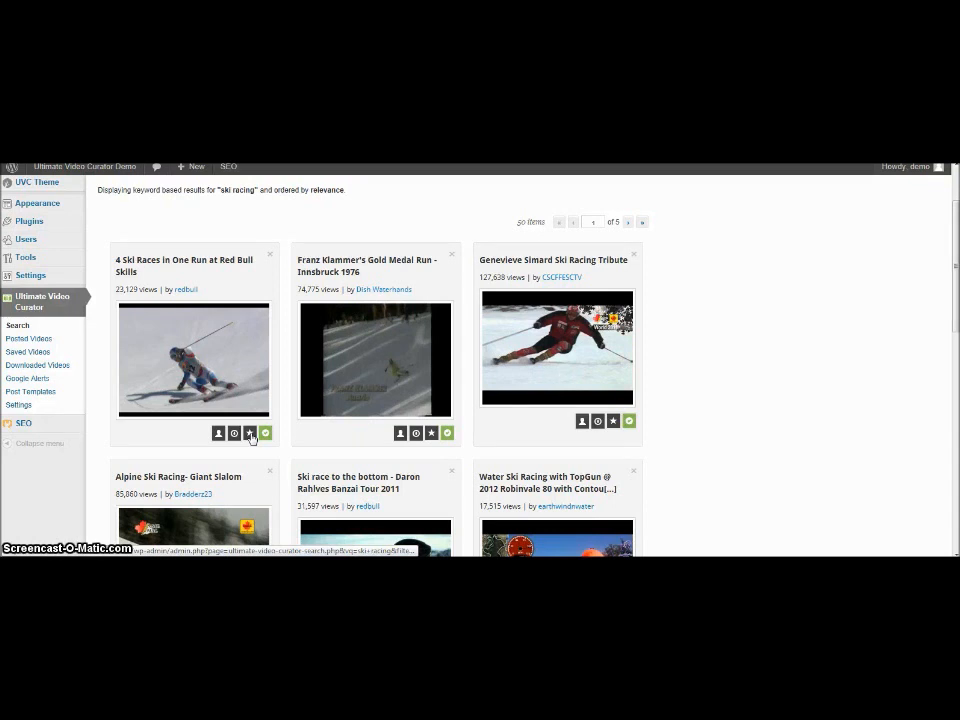
{"action": "mouse_move", "coordinate": [265, 433]}
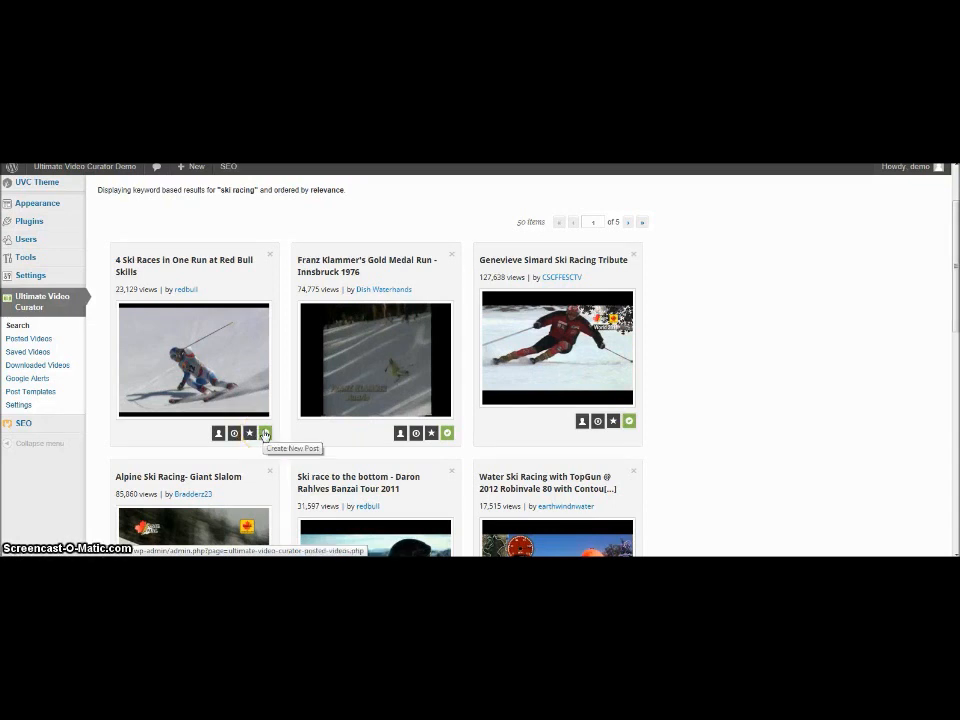
{"action": "scroll", "scroll_direction": "down", "scroll_amount": 3}
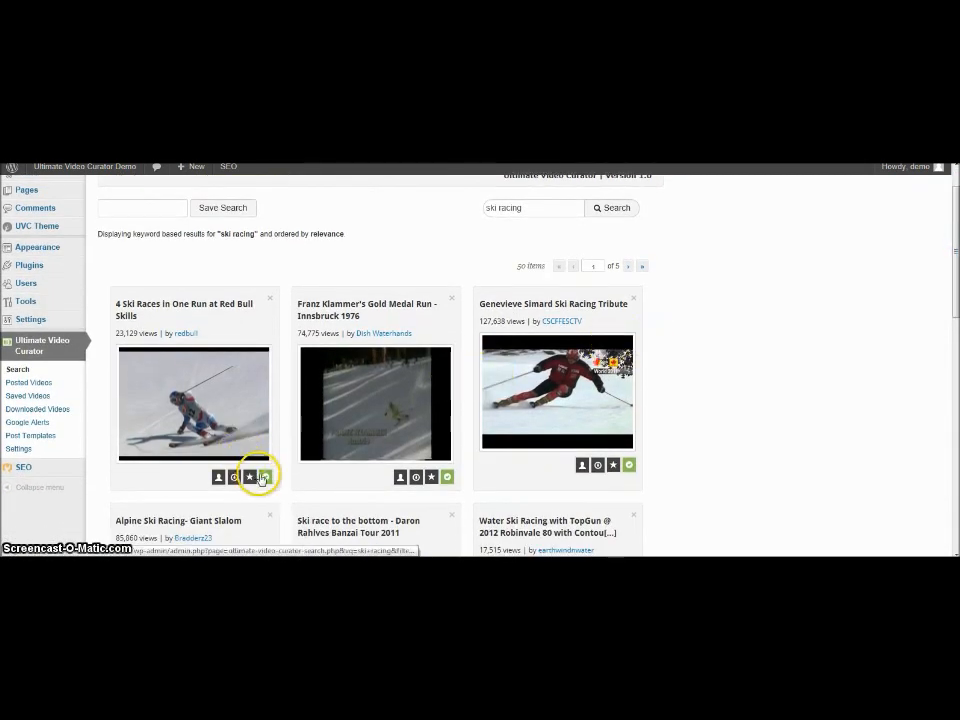
Step: Start a post from the Red Bull Skills video, leaving autoplay off and toggling Hide Controls
{"action": "left_click", "coordinate": [263, 477]}
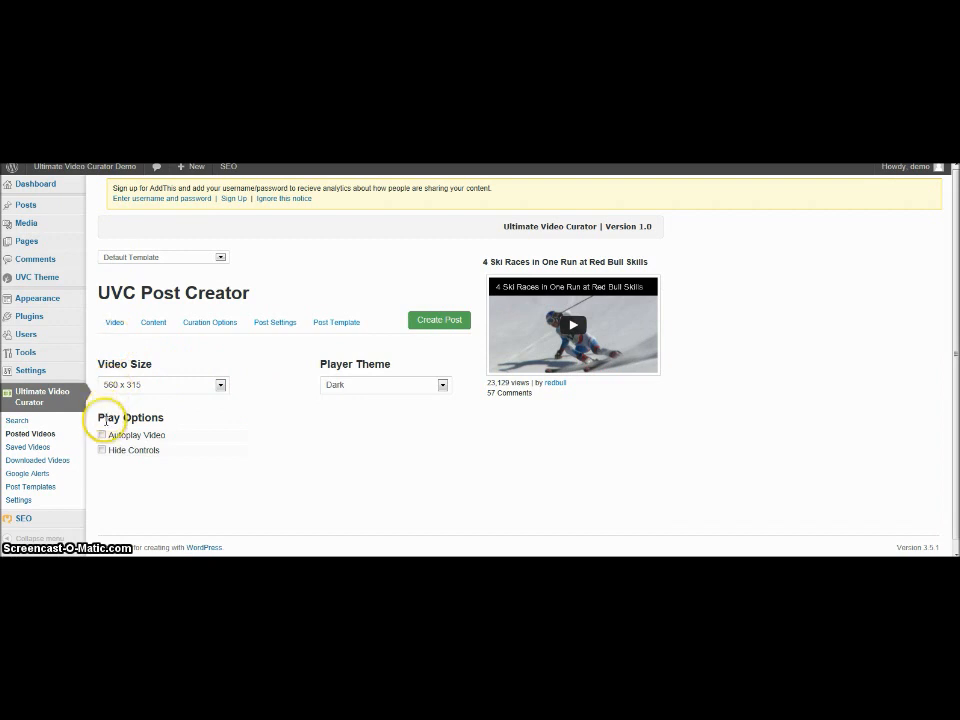
{"action": "left_click", "coordinate": [102, 435]}
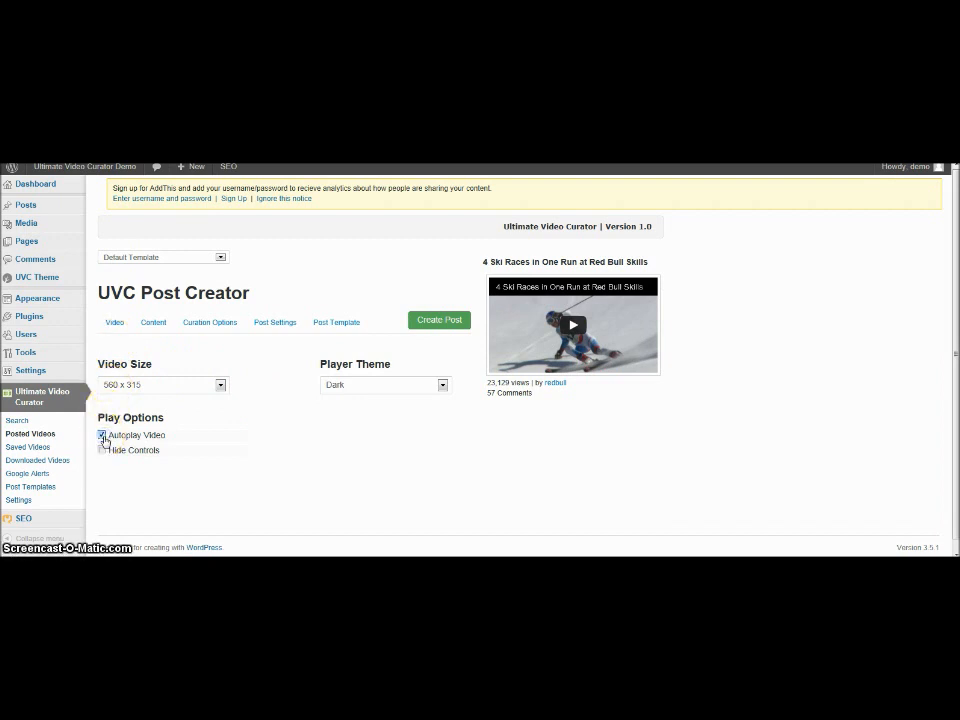
{"action": "left_click", "coordinate": [101, 435]}
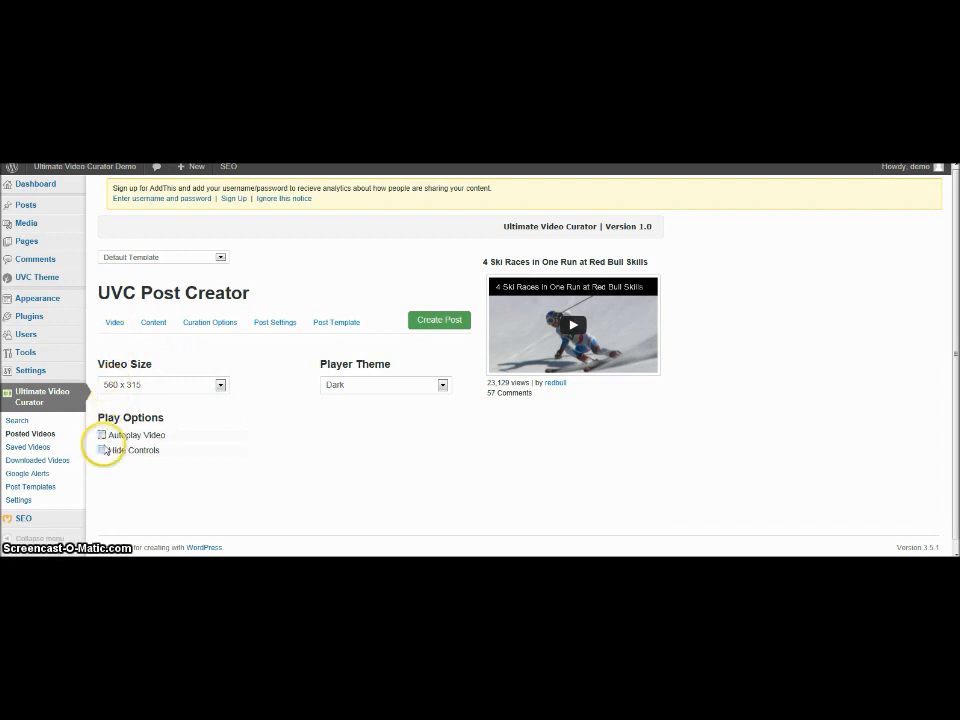
{"action": "left_click", "coordinate": [101, 450]}
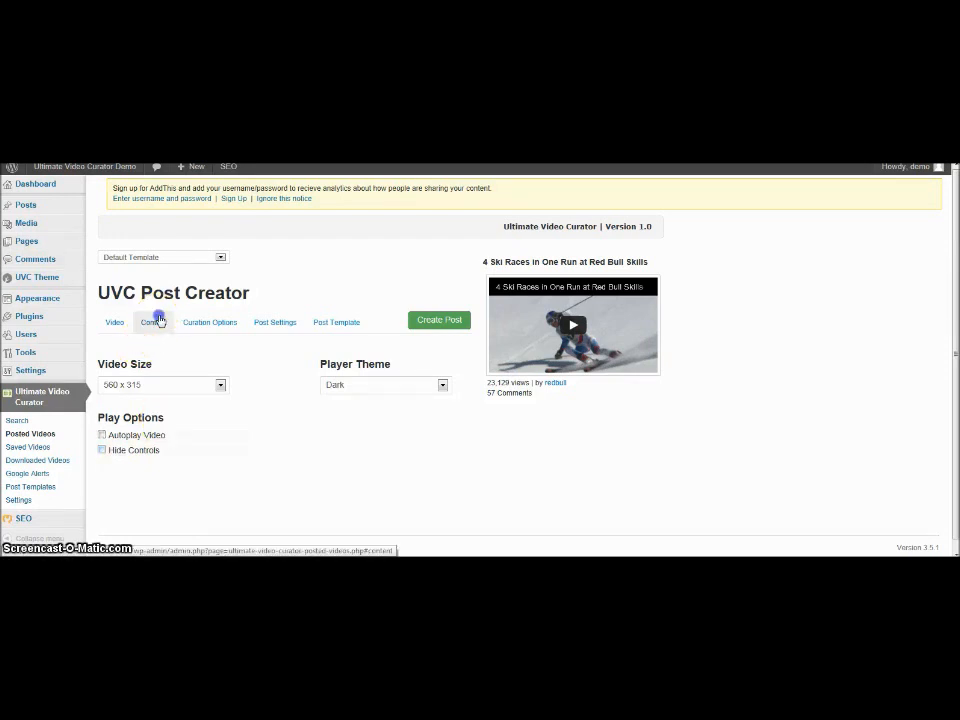
Step: Open the content settings and toggle the YouTube description spinning option on and off
{"action": "left_click", "coordinate": [153, 322]}
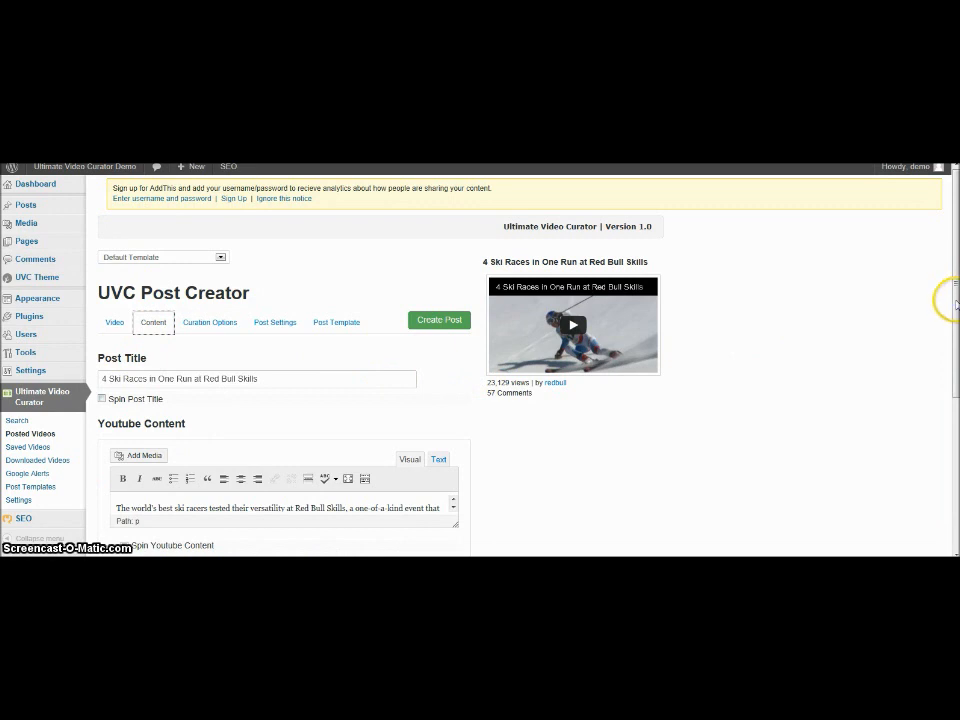
{"action": "scroll", "scroll_direction": "down", "scroll_amount": 3}
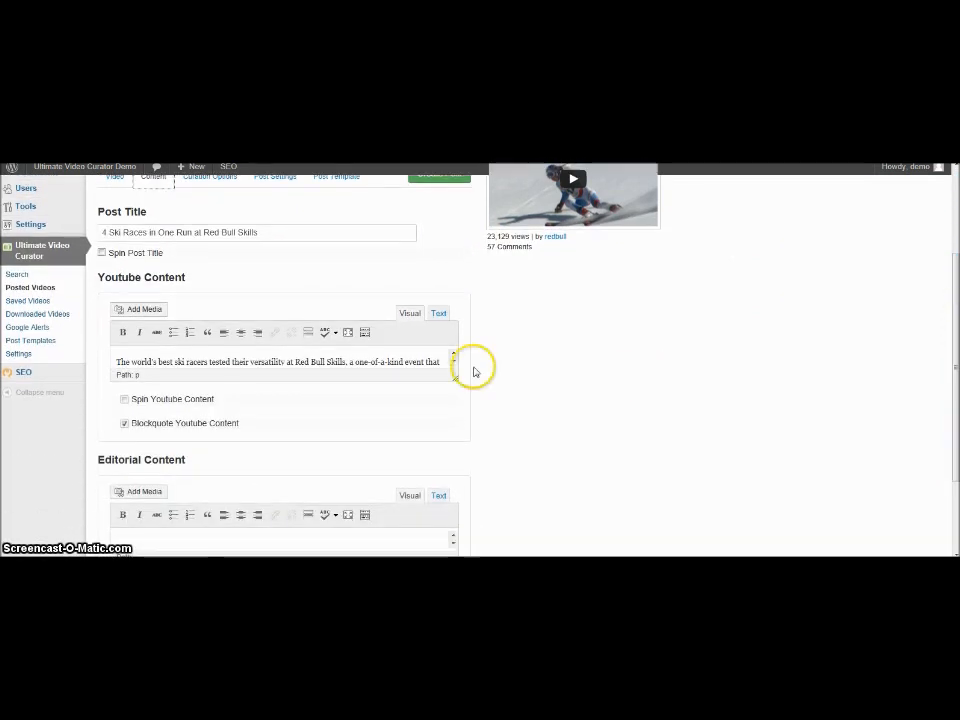
{"action": "mouse_move", "coordinate": [455, 365]}
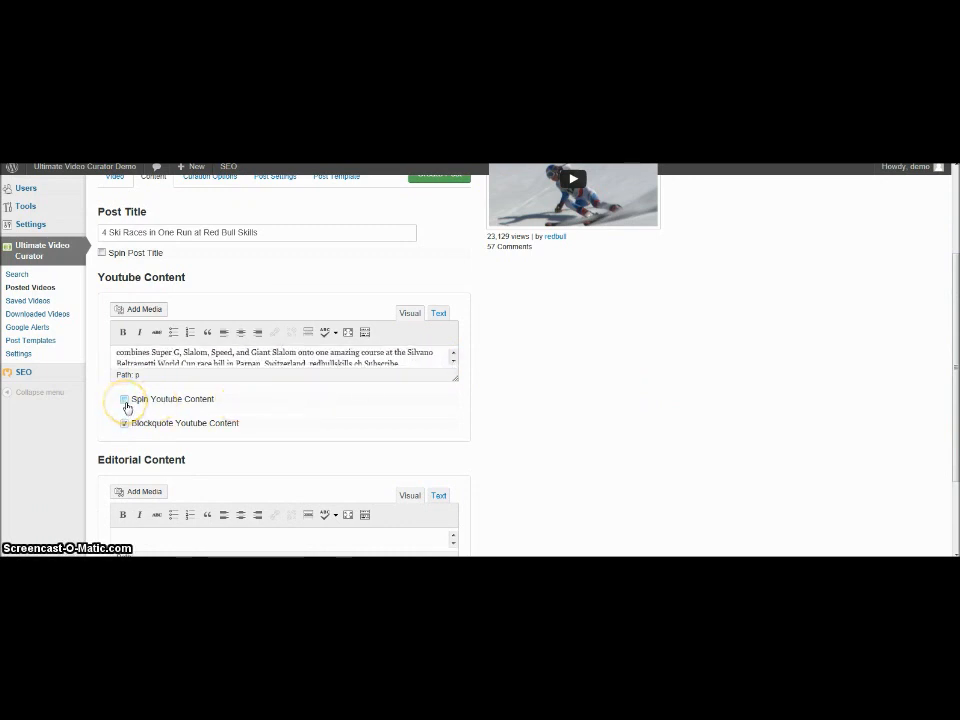
{"action": "left_click", "coordinate": [124, 399]}
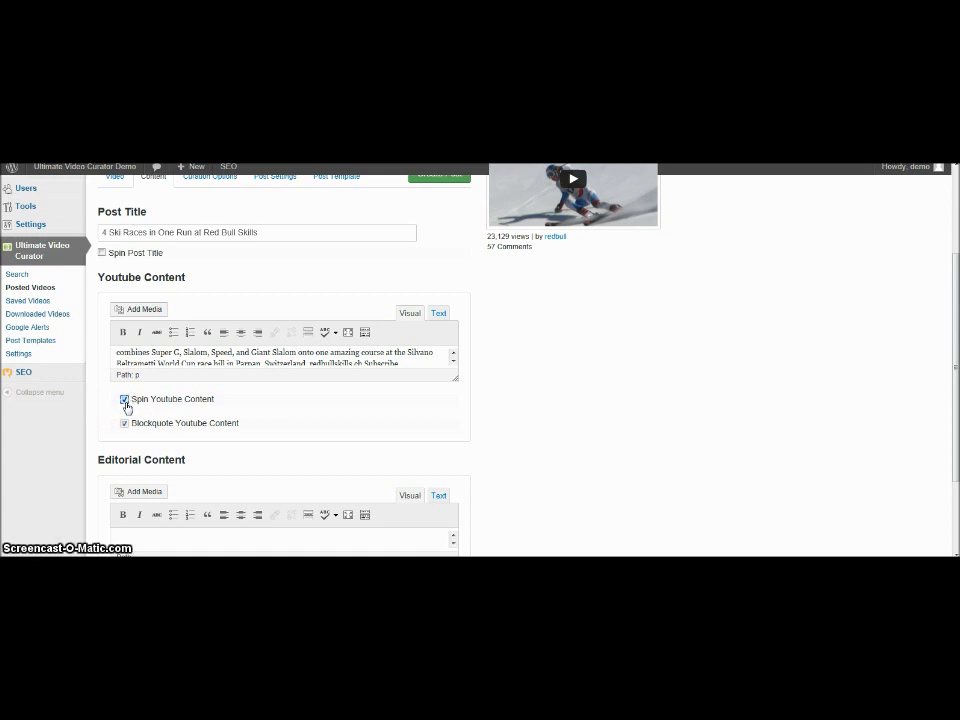
{"action": "left_click", "coordinate": [124, 399]}
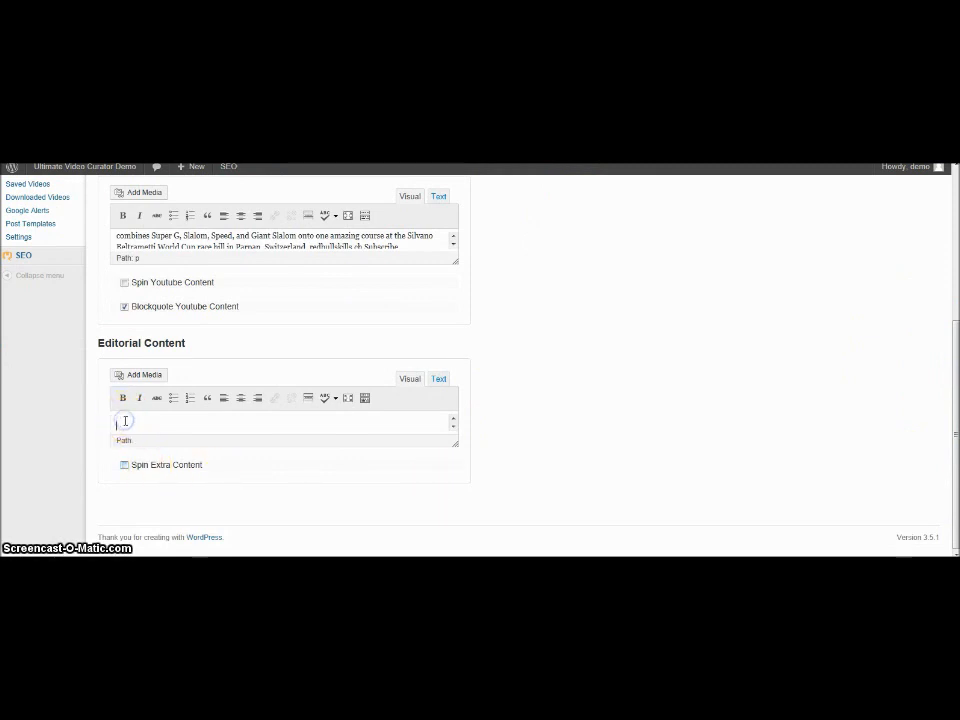
Step: Type the editorial intro 'The Red Bull Skills tournement is one of the most unique ski events today.'
{"action": "type", "text": "The Red"}
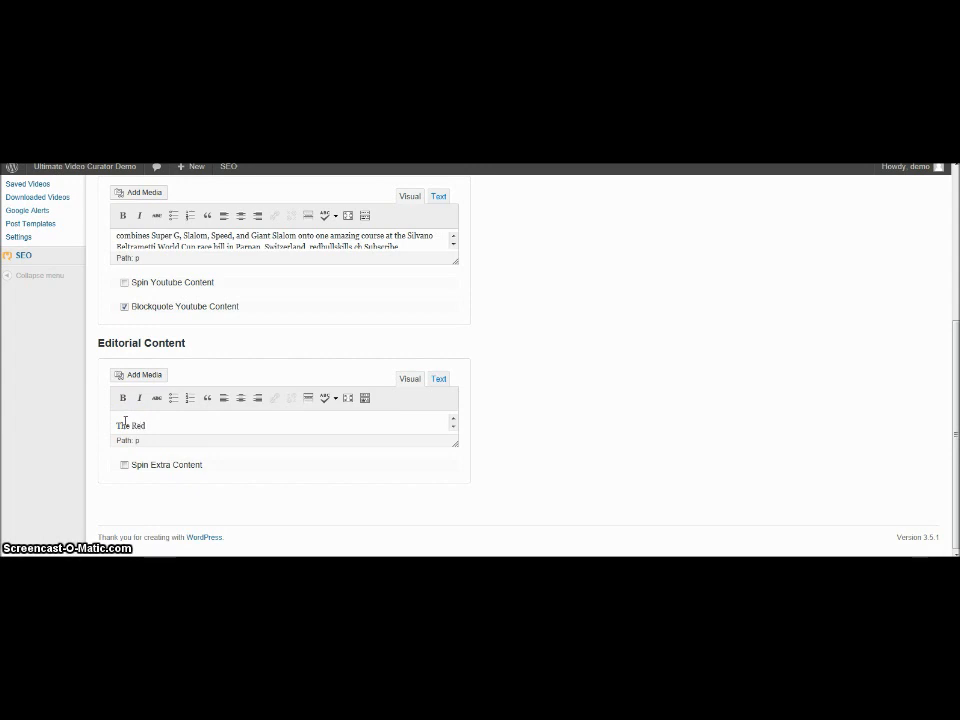
{"action": "type", "text": "Bull"}
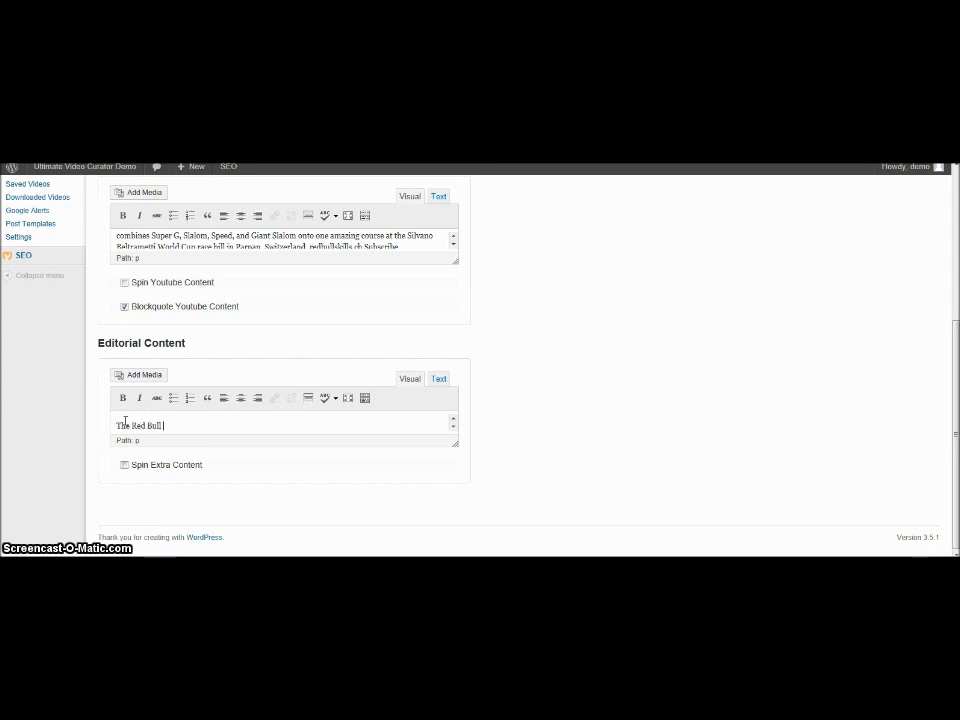
{"action": "type", "text": "Skills"}
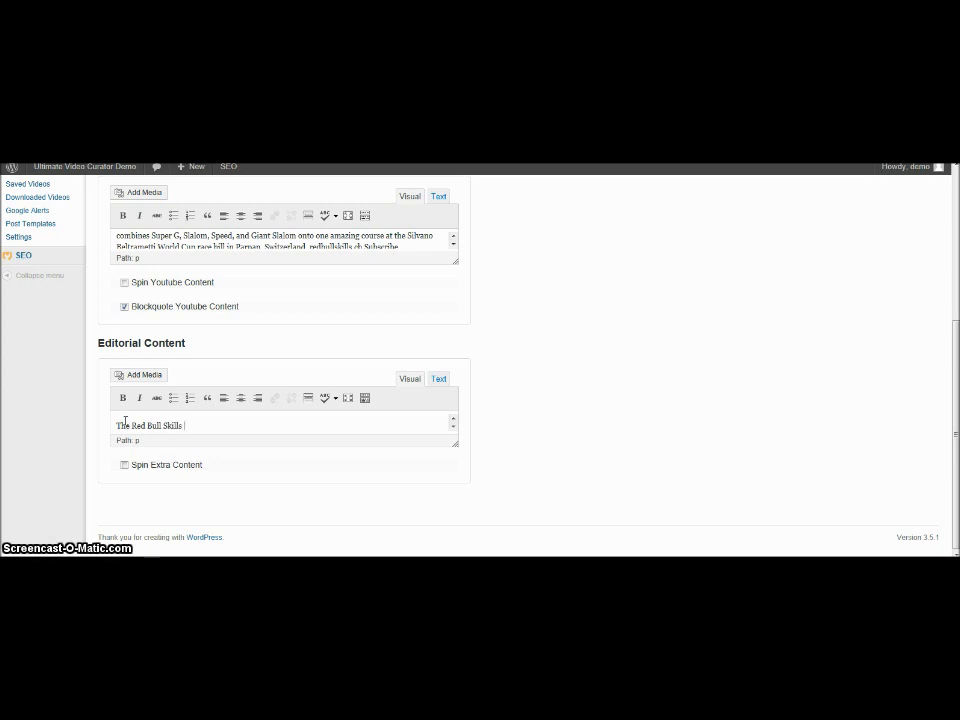
{"action": "type", "text": "tournement is one of the"}
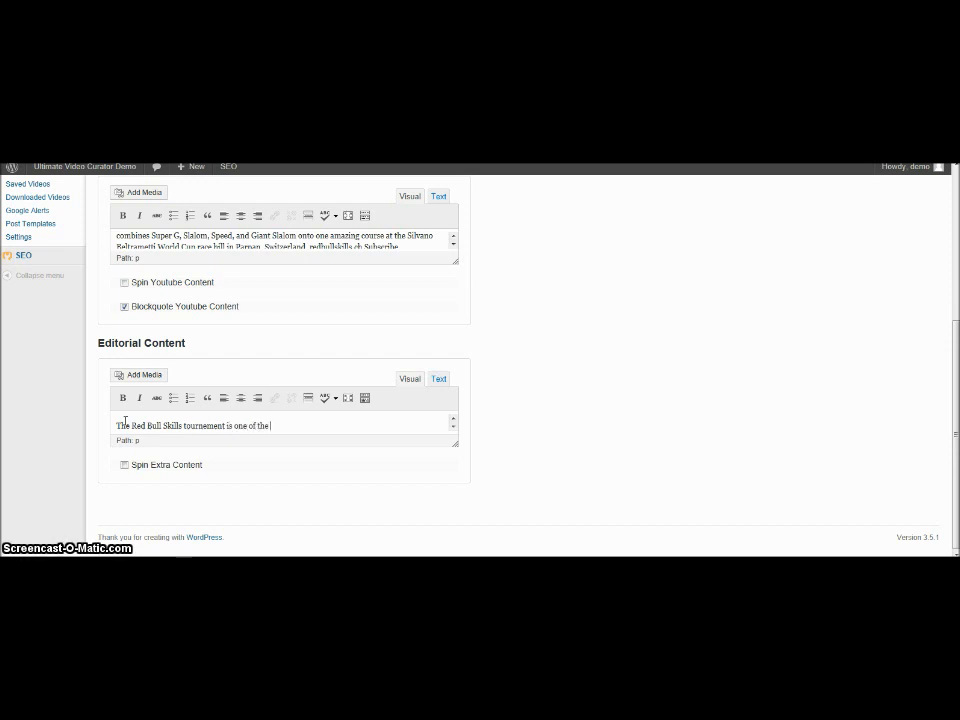
{"action": "type", "text": "most uni"}
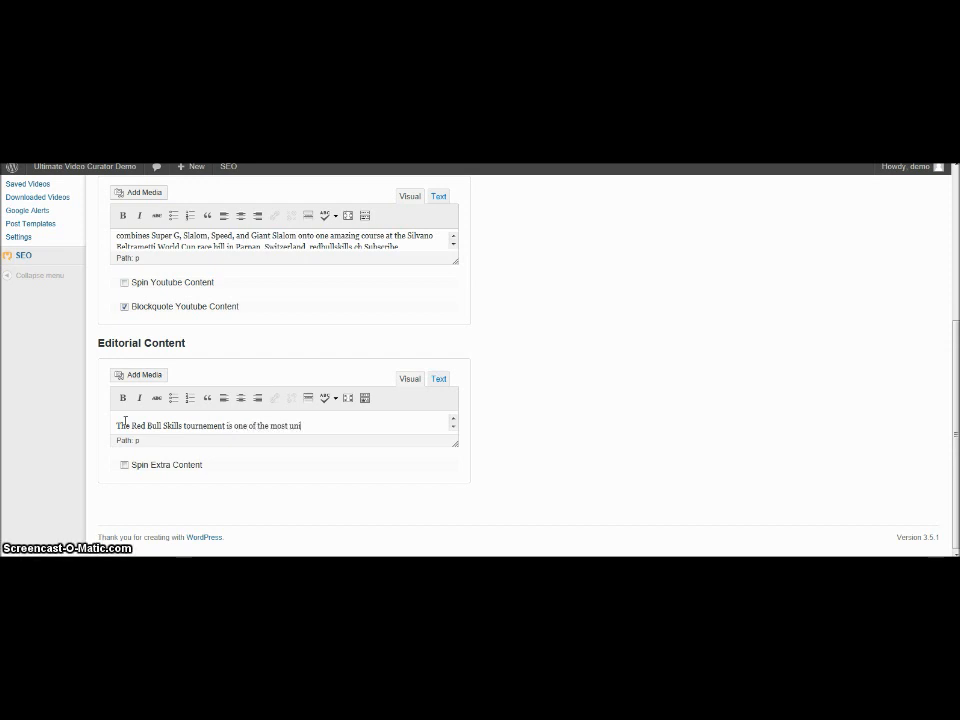
{"action": "type", "text": "que"}
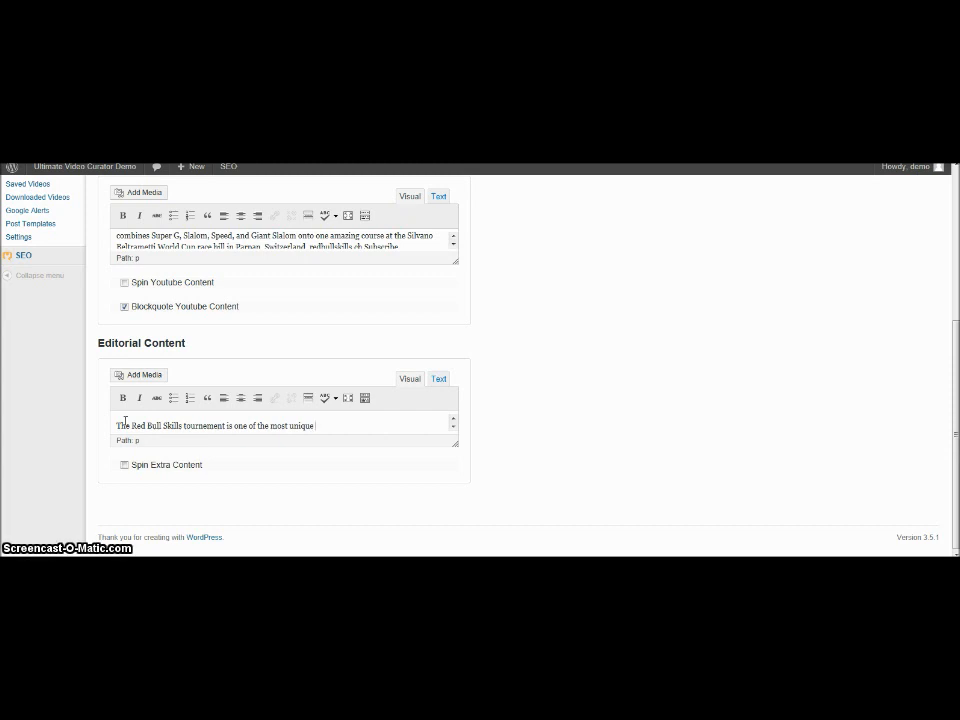
{"action": "type", "text": "ski e"}
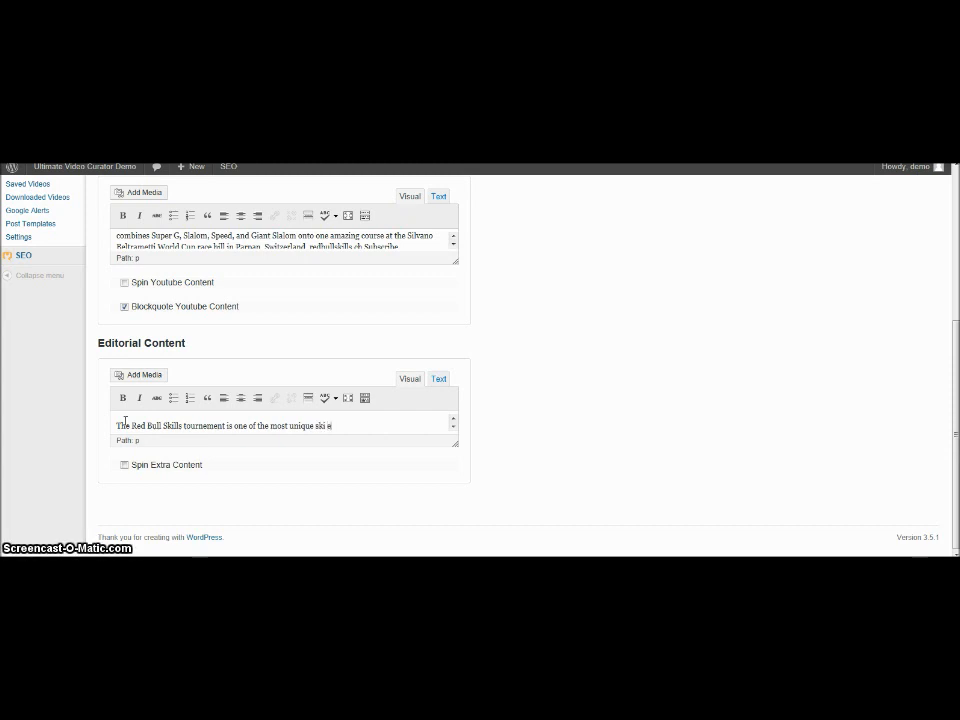
{"action": "type", "text": "vents"}
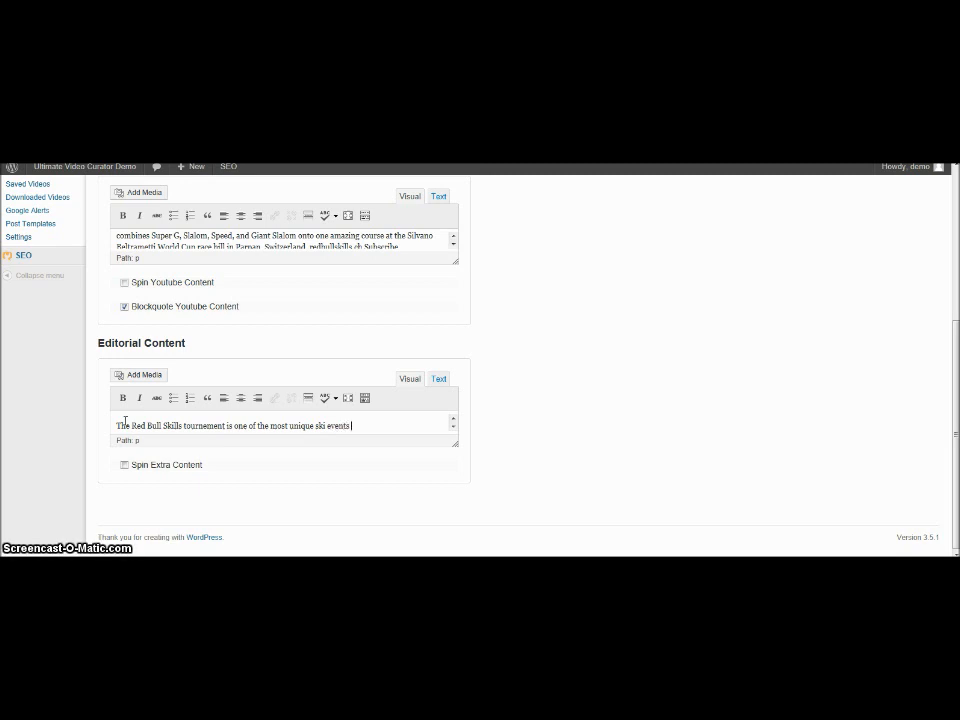
{"action": "type", "text": "today"}
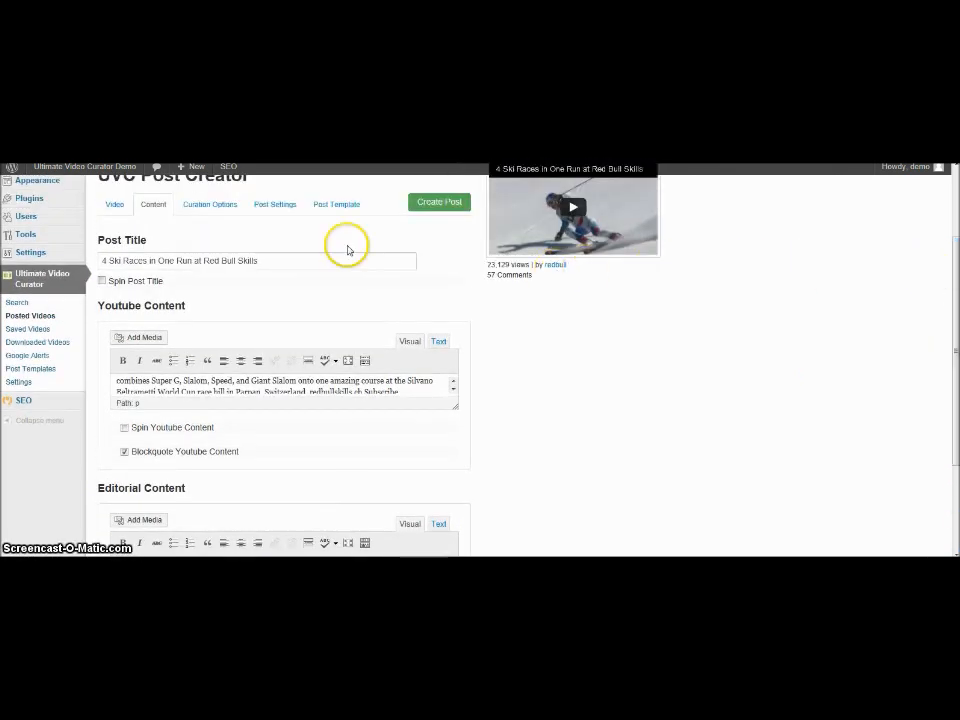
Step: Check Curation Options, keeping Mountain Biking as the feed, then show Post Settings
{"action": "left_click", "coordinate": [209, 204]}
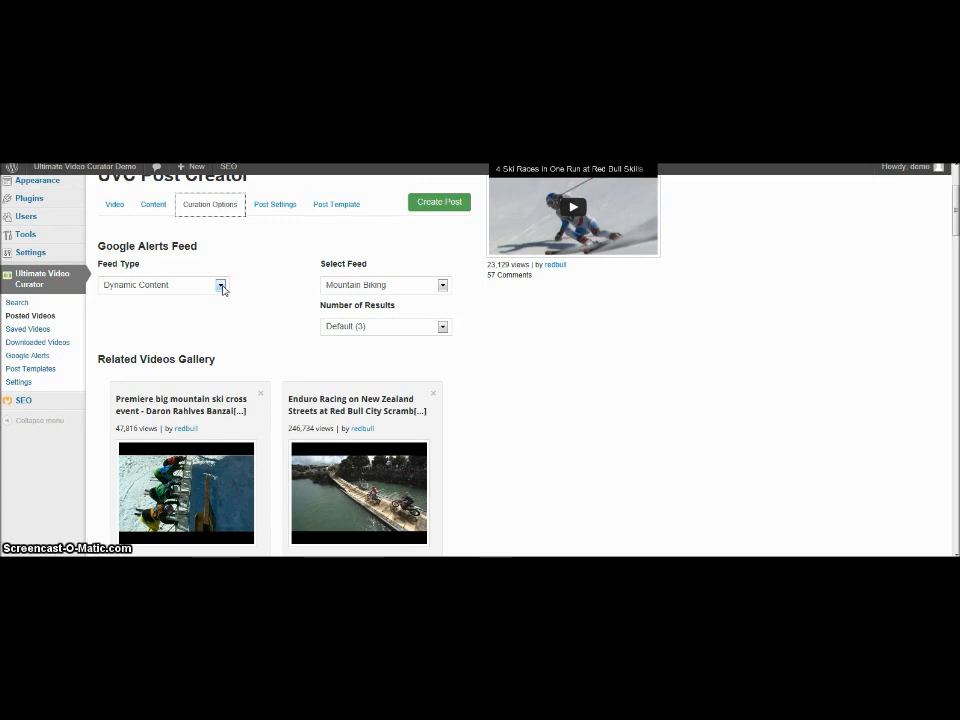
{"action": "mouse_move", "coordinate": [404, 318]}
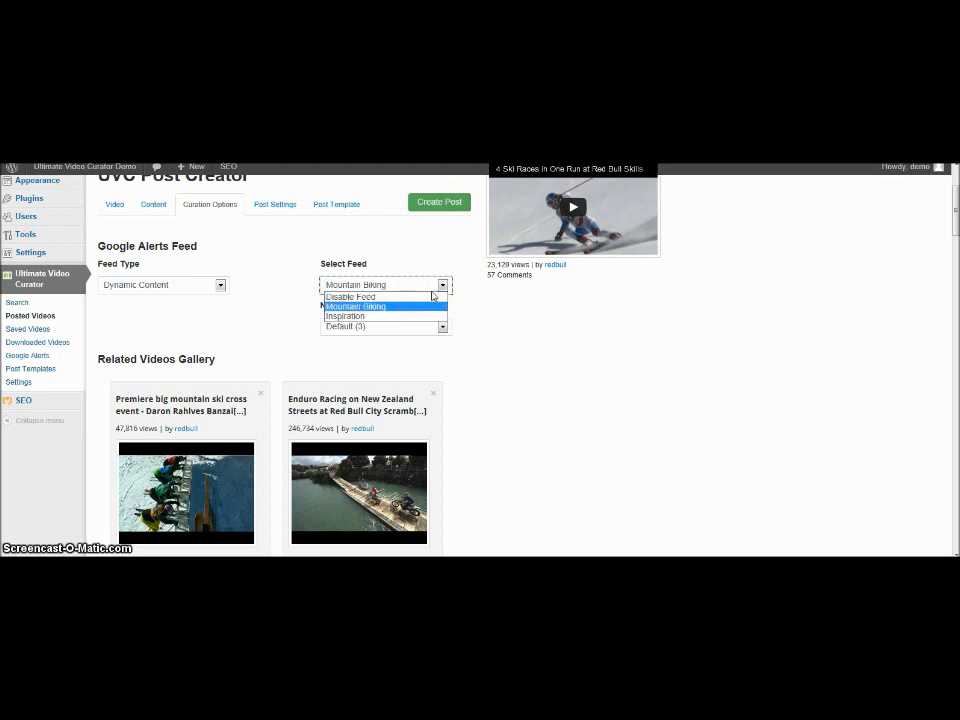
{"action": "left_click", "coordinate": [356, 306]}
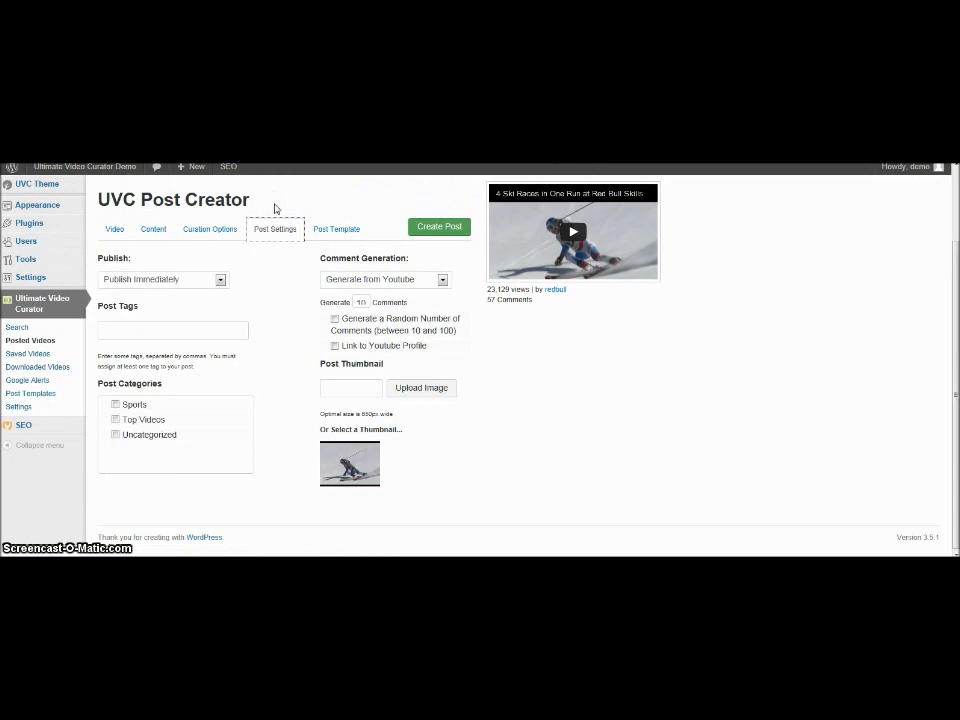
{"action": "mouse_move", "coordinate": [208, 294]}
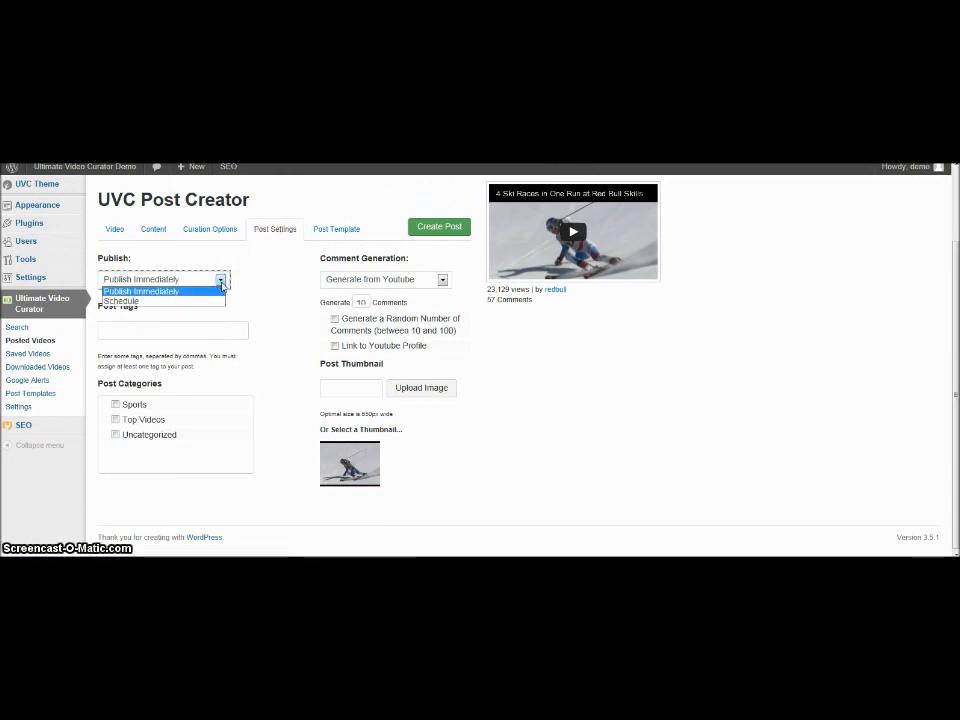
Step: Keep Publish Immediately, file under Sports, and enable a random number of comments
{"action": "left_click", "coordinate": [120, 301]}
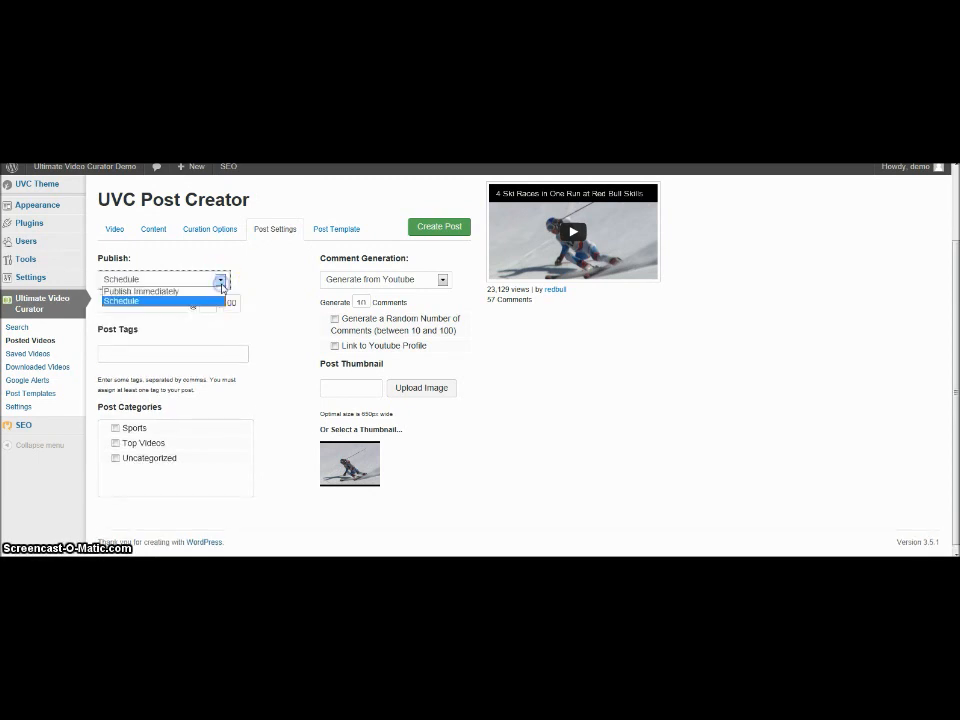
{"action": "left_click", "coordinate": [142, 291]}
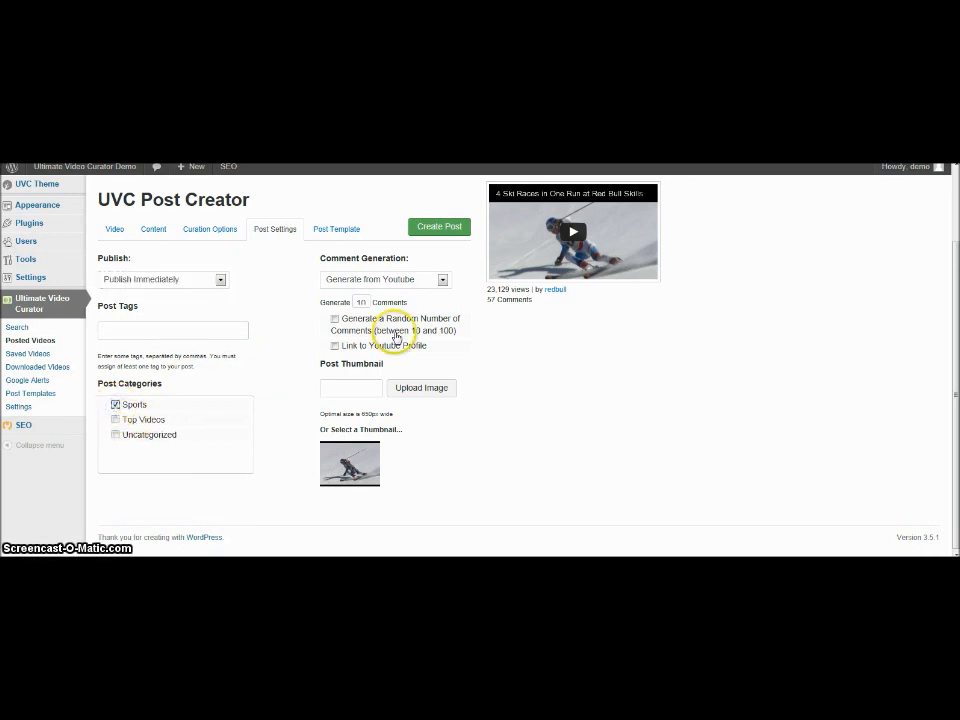
{"action": "left_click", "coordinate": [335, 319]}
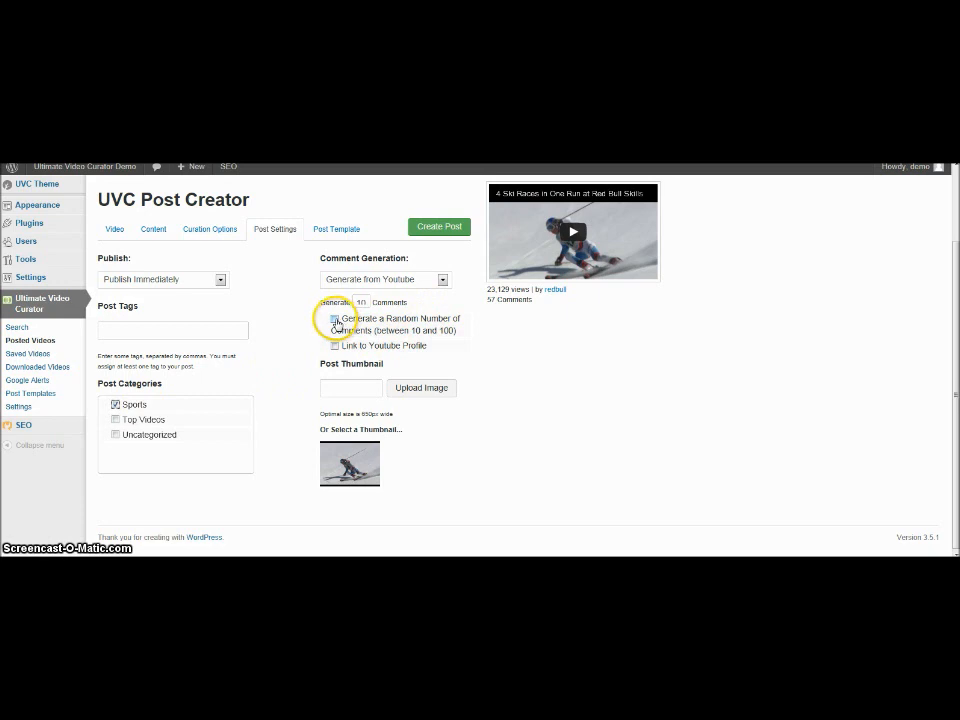
{"action": "left_click", "coordinate": [335, 320]}
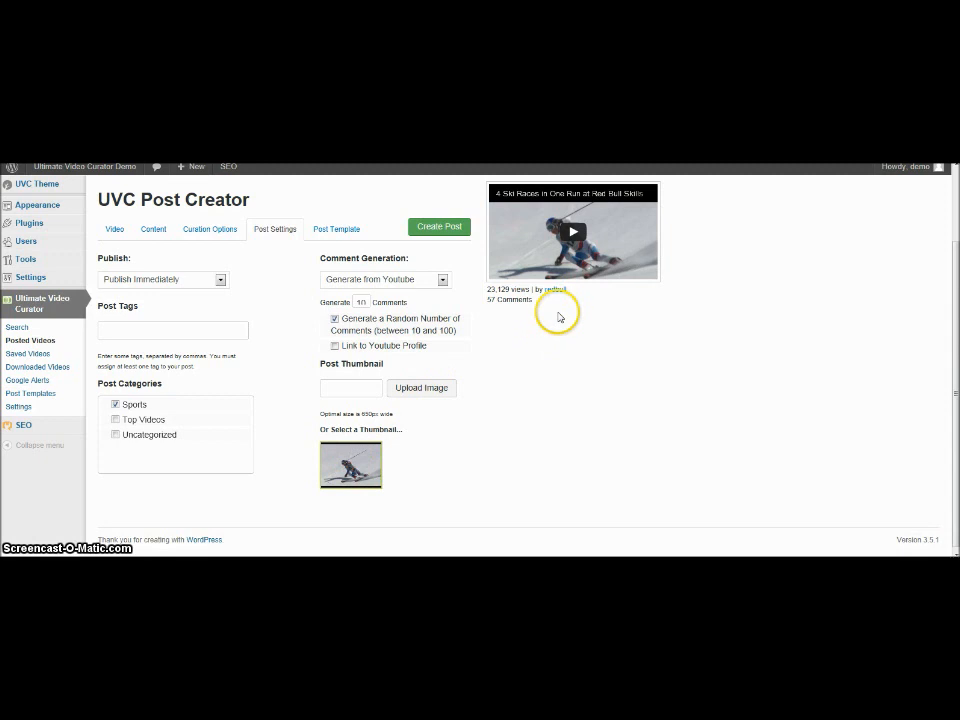
{"action": "mouse_move", "coordinate": [538, 365]}
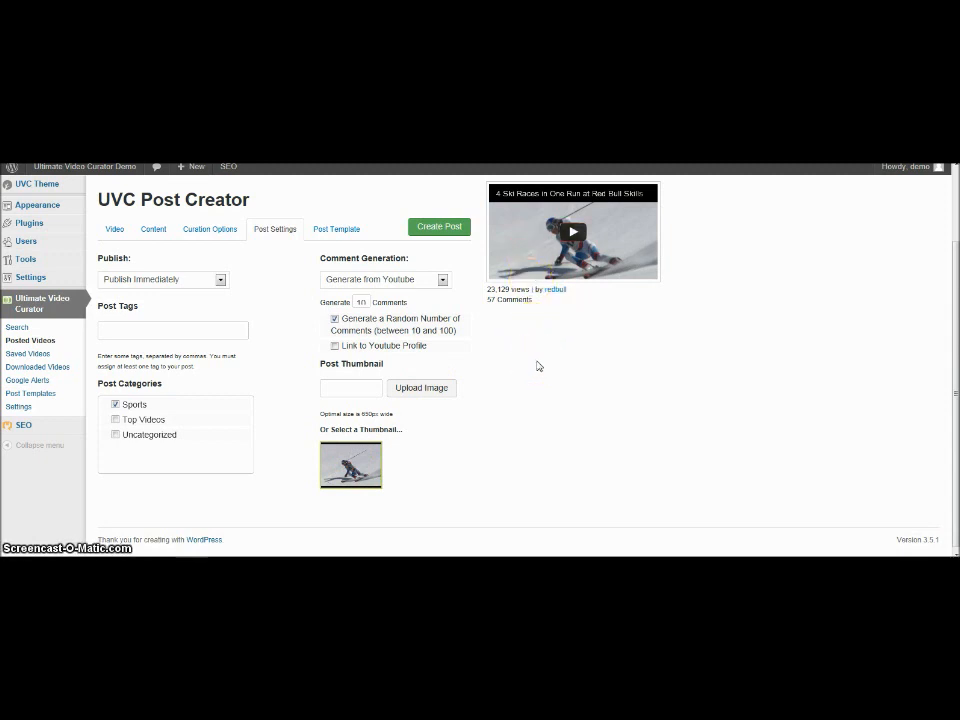
Step: Create the post and confirm with OK in the dialog
{"action": "left_click", "coordinate": [438, 226]}
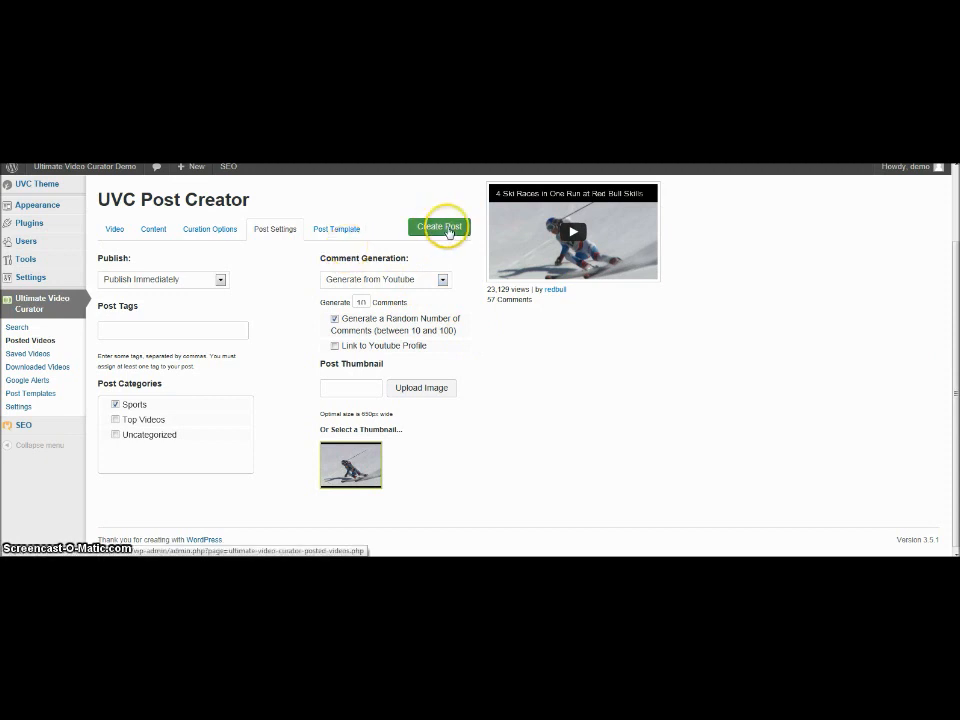
{"action": "left_click", "coordinate": [439, 226]}
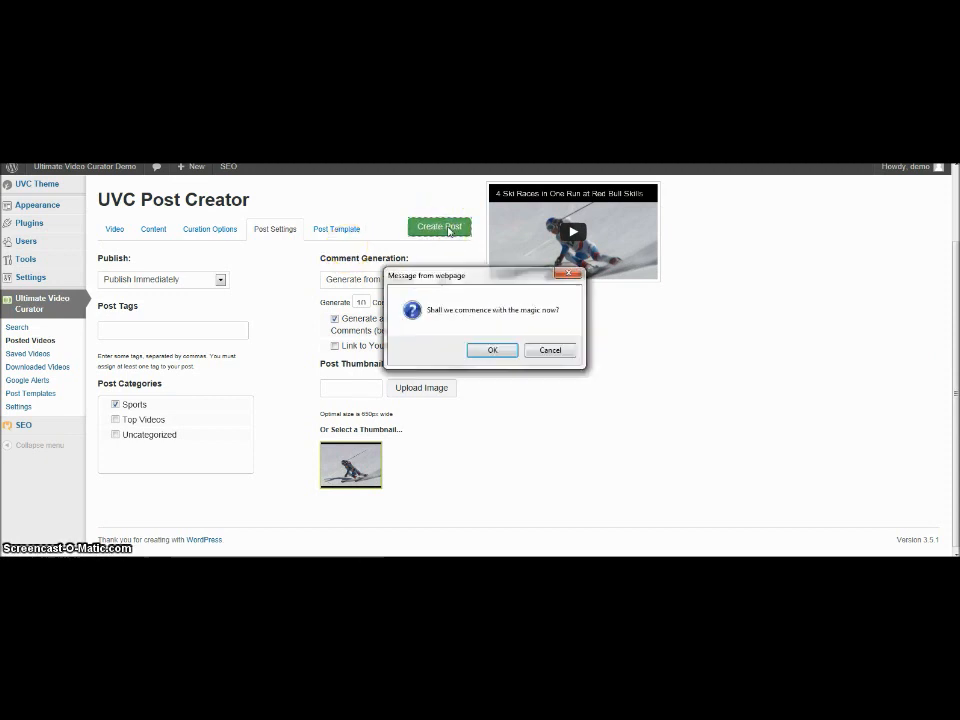
{"action": "left_click", "coordinate": [492, 350]}
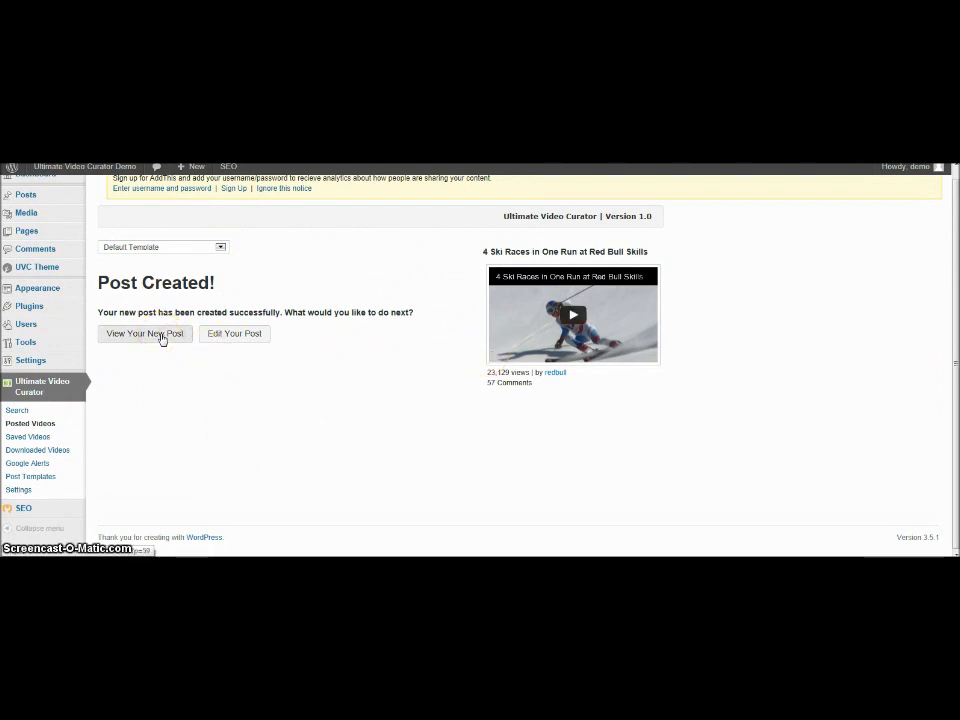
Step: View the new Red Bull Skills post and scroll through its text and comments
{"action": "left_click", "coordinate": [144, 333]}
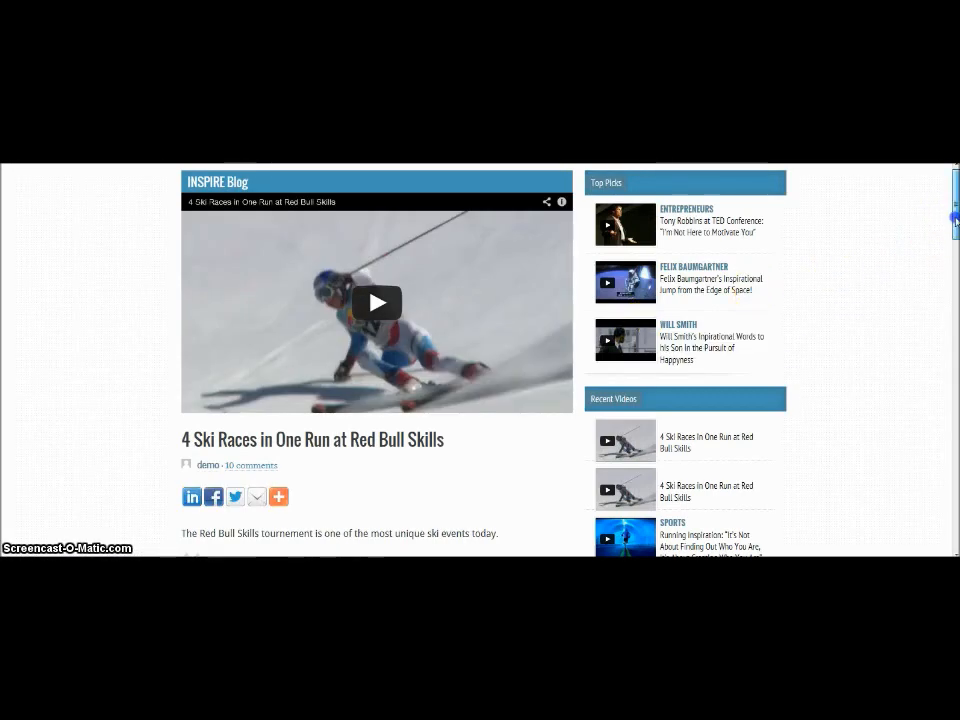
{"action": "scroll", "scroll_direction": "down", "scroll_amount": 3}
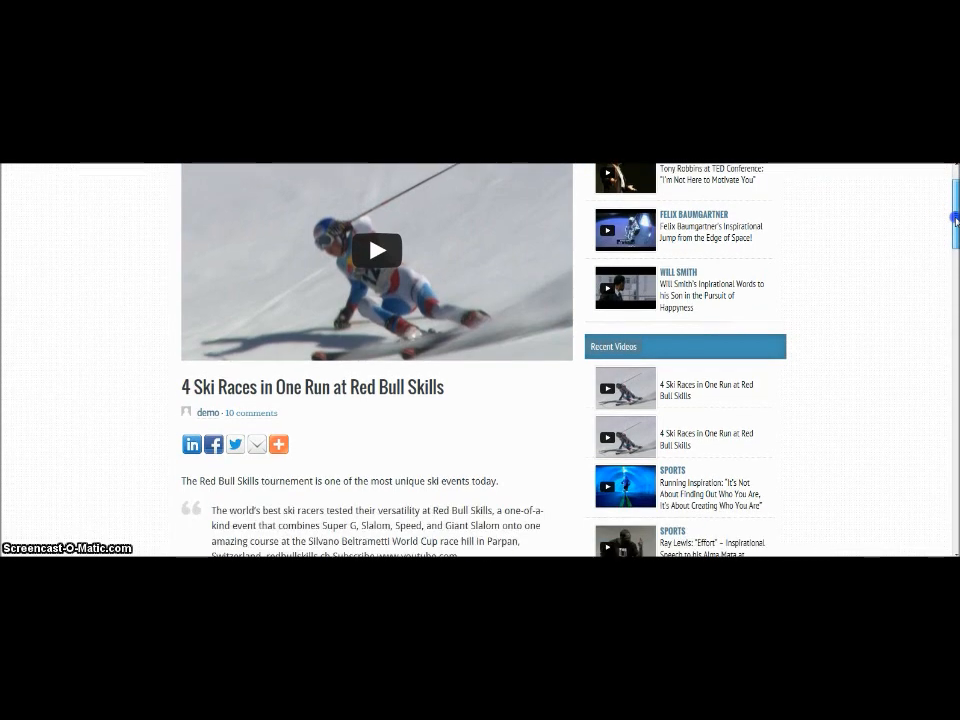
{"action": "scroll", "scroll_direction": "down", "scroll_amount": 3}
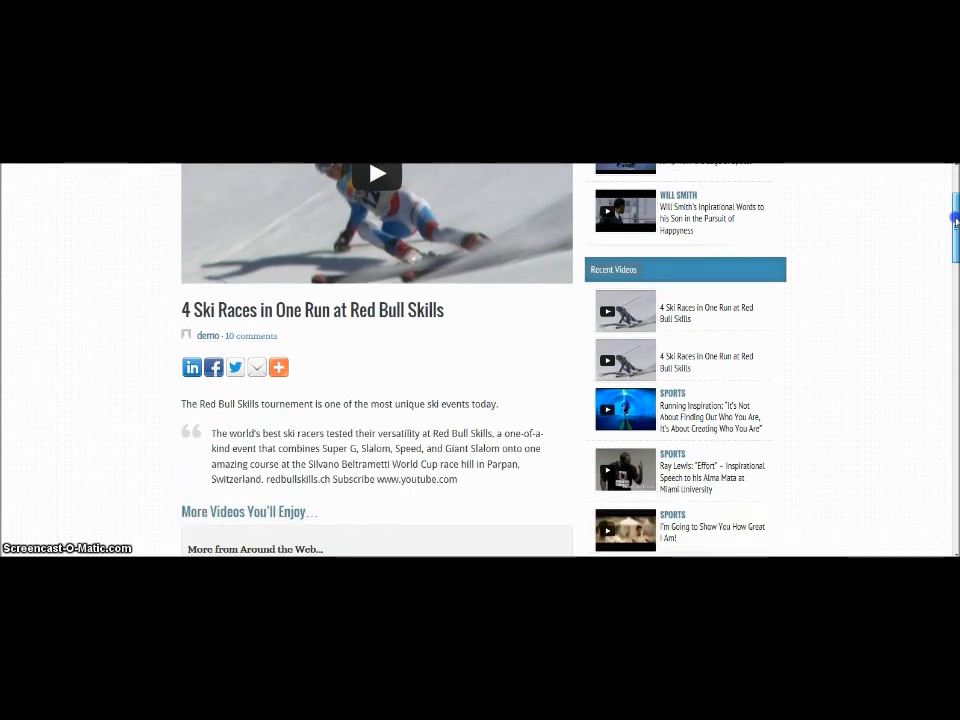
{"action": "scroll", "scroll_direction": "down", "scroll_amount": 3}
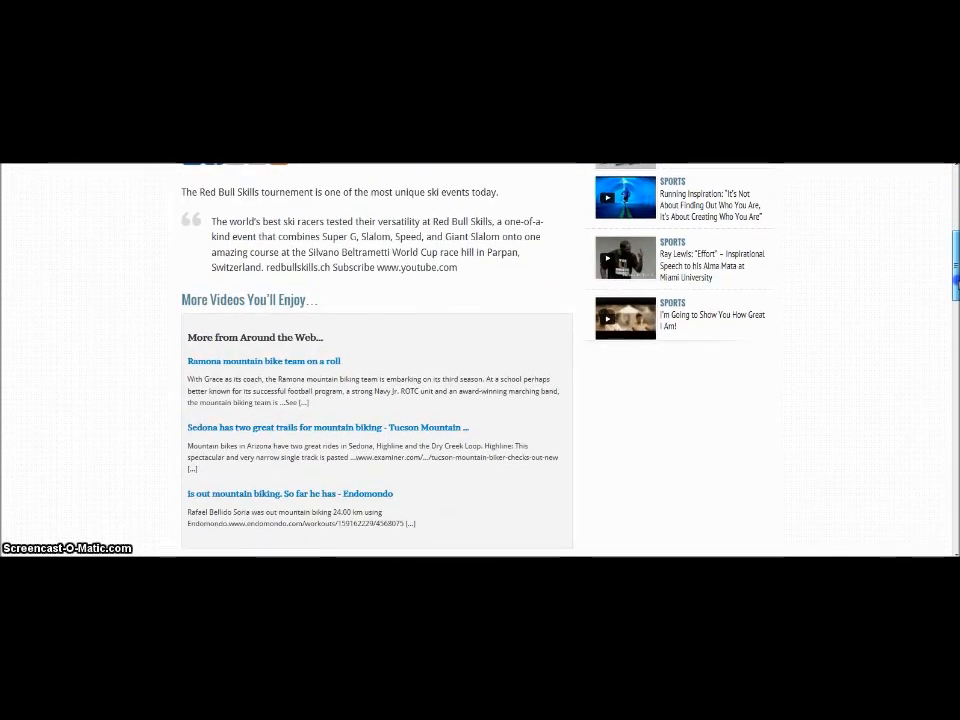
{"action": "scroll", "scroll_direction": "down", "scroll_amount": 3}
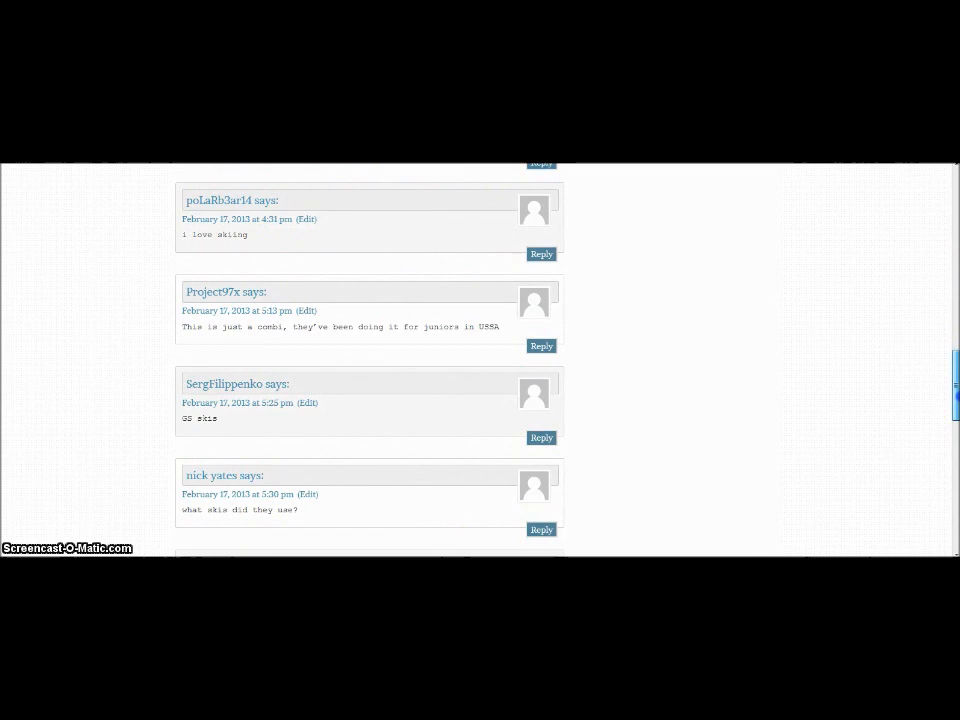
{"action": "scroll", "scroll_direction": "down", "scroll_amount": 3}
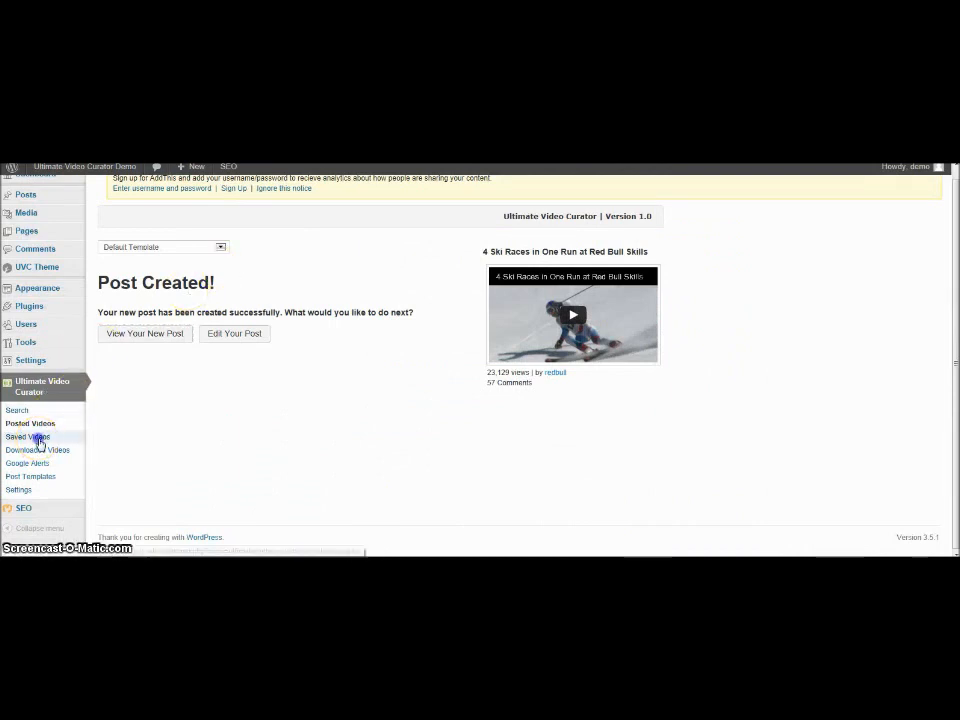
Step: From Saved Videos, add a new video group named 'ski racers'
{"action": "left_click", "coordinate": [30, 423]}
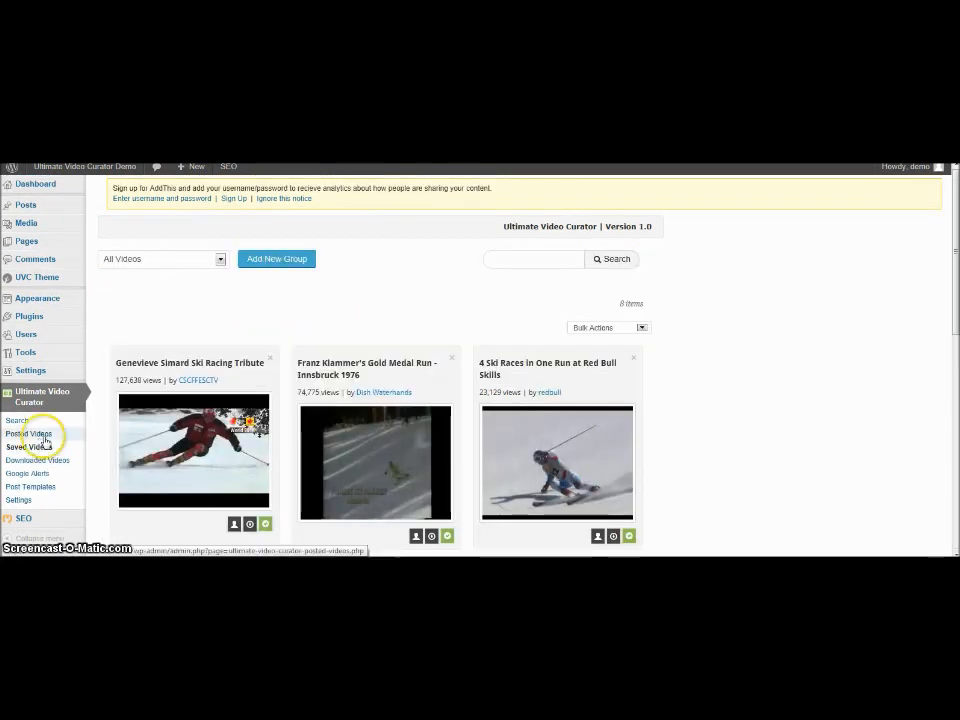
{"action": "mouse_move", "coordinate": [950, 287]}
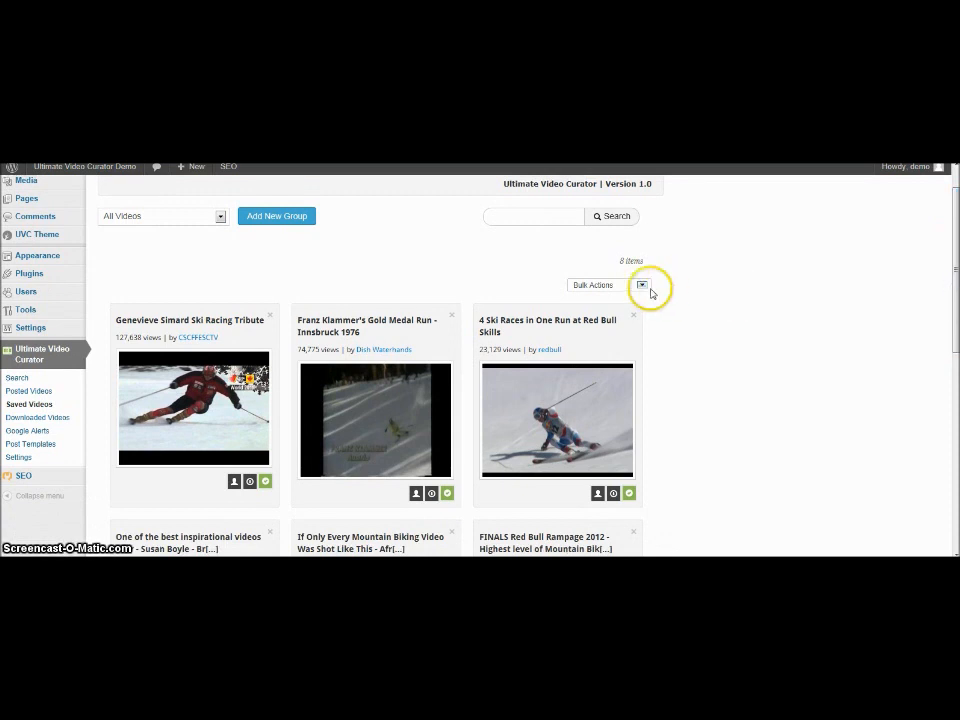
{"action": "left_click", "coordinate": [276, 216]}
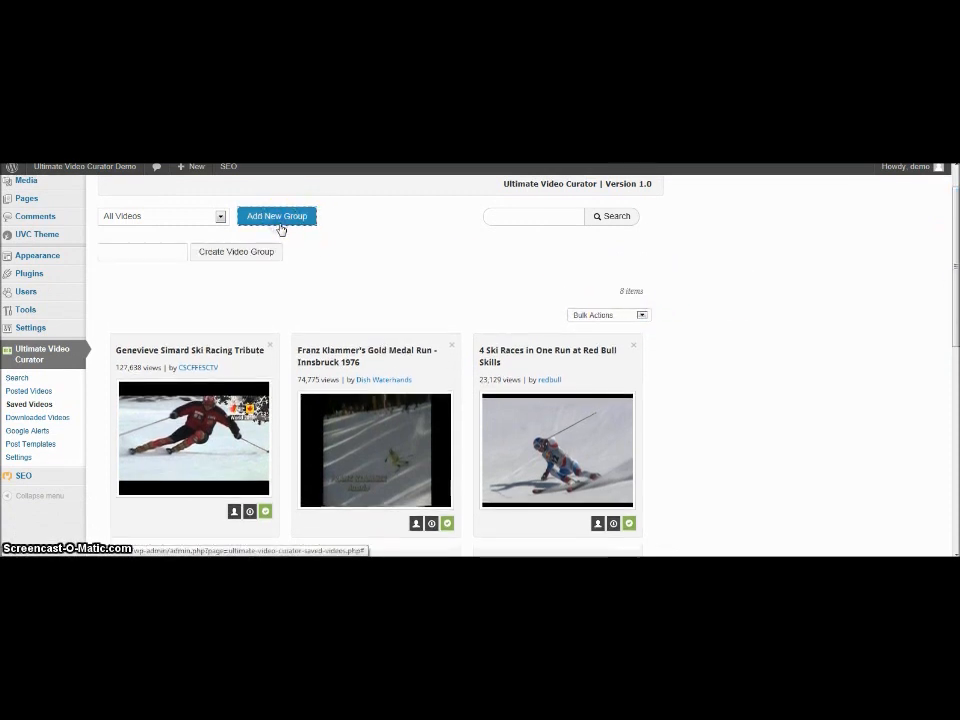
{"action": "mouse_move", "coordinate": [140, 252]}
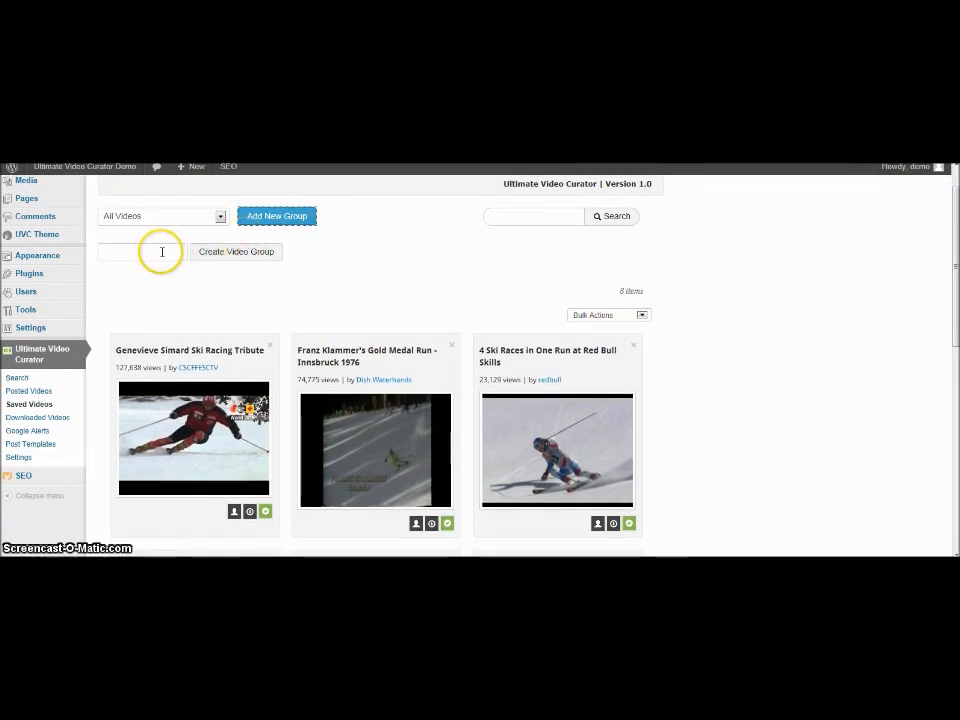
{"action": "left_click", "coordinate": [142, 251]}
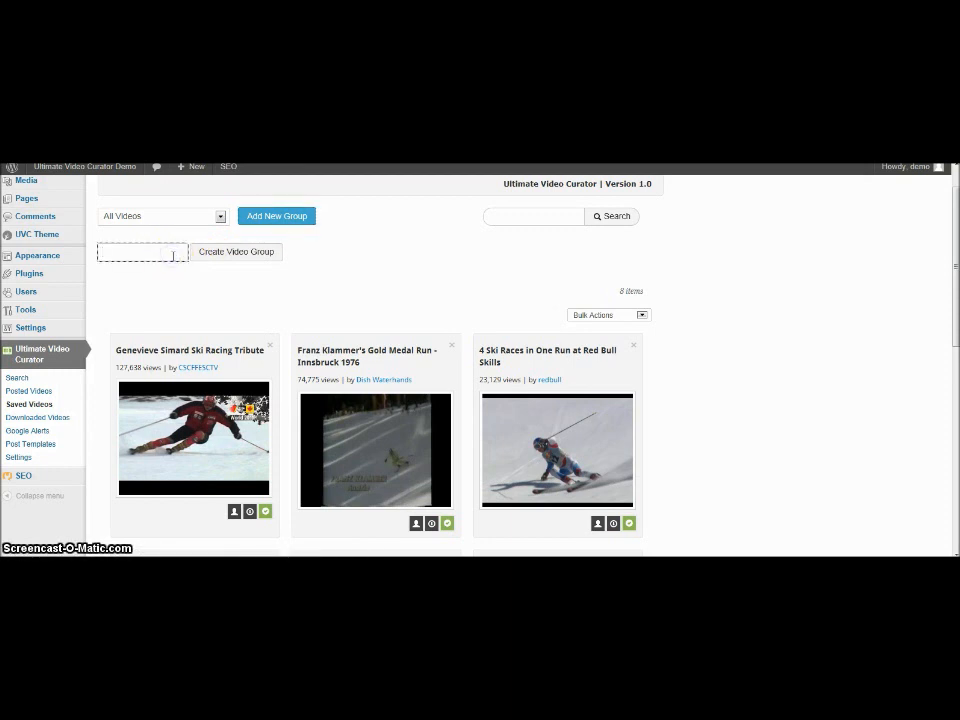
{"action": "type", "text": "ski"}
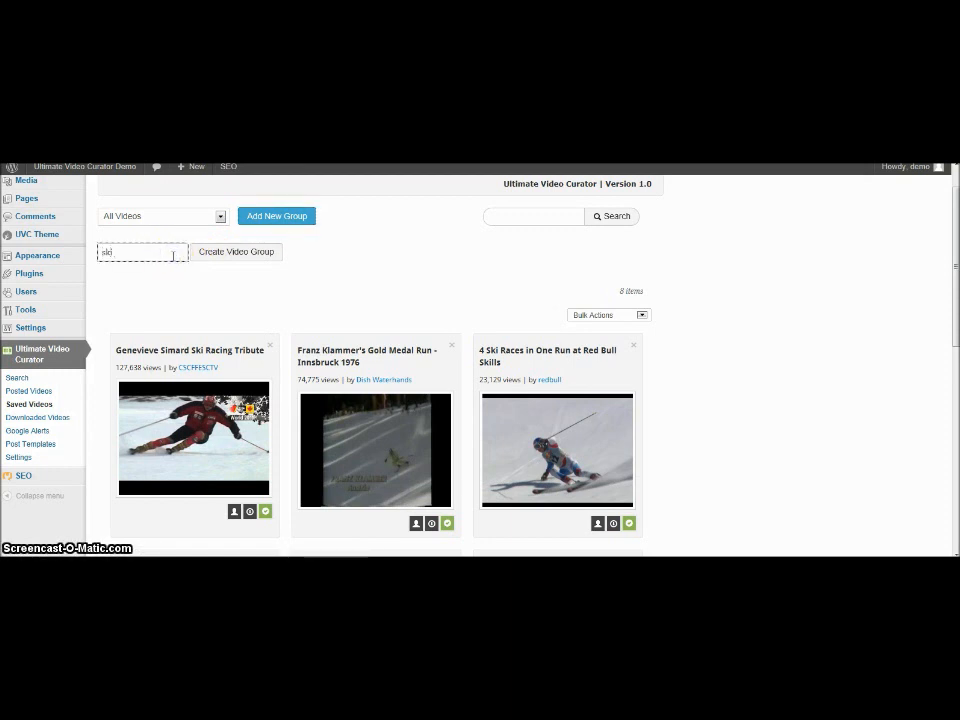
{"action": "type", "text": "racers"}
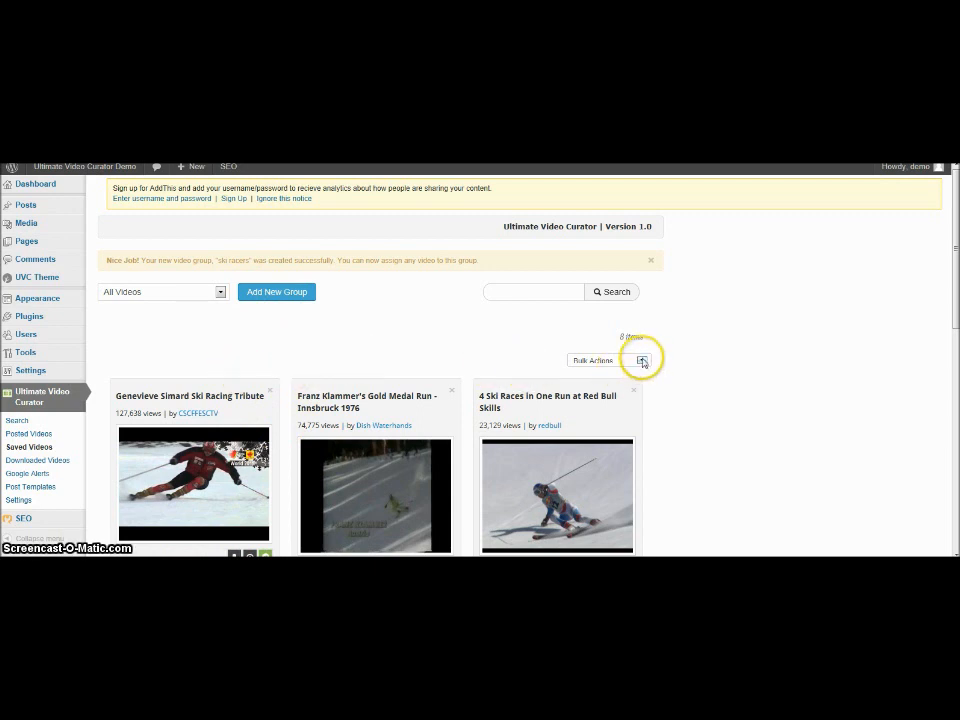
Step: Select the ski videos and bulk-move them into the ski group, confirming the prompt
{"action": "left_click", "coordinate": [641, 361]}
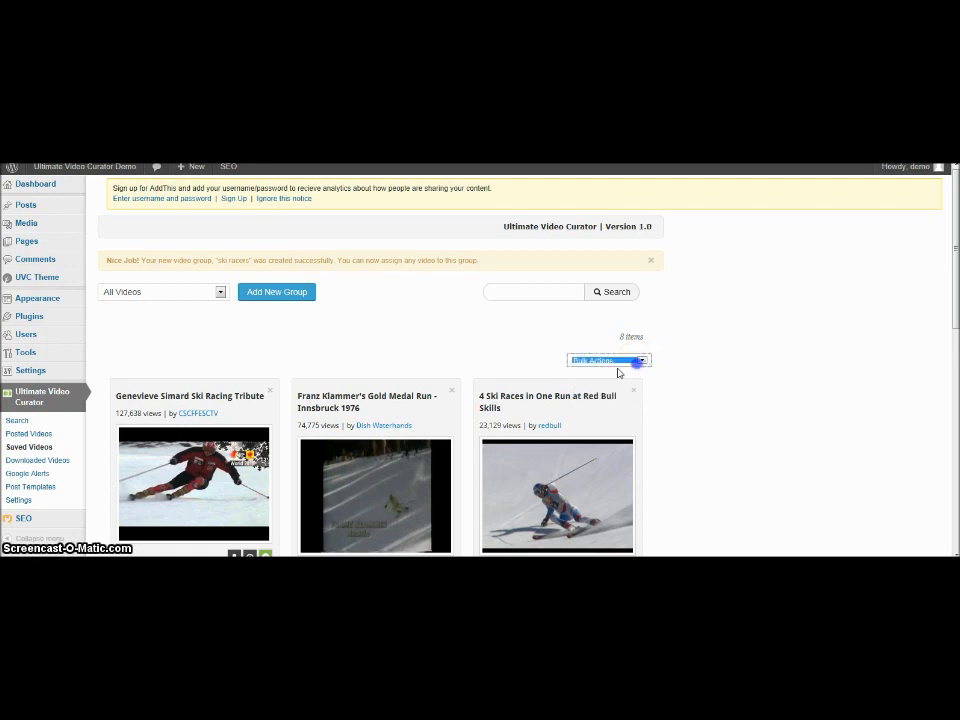
{"action": "left_click", "coordinate": [609, 360]}
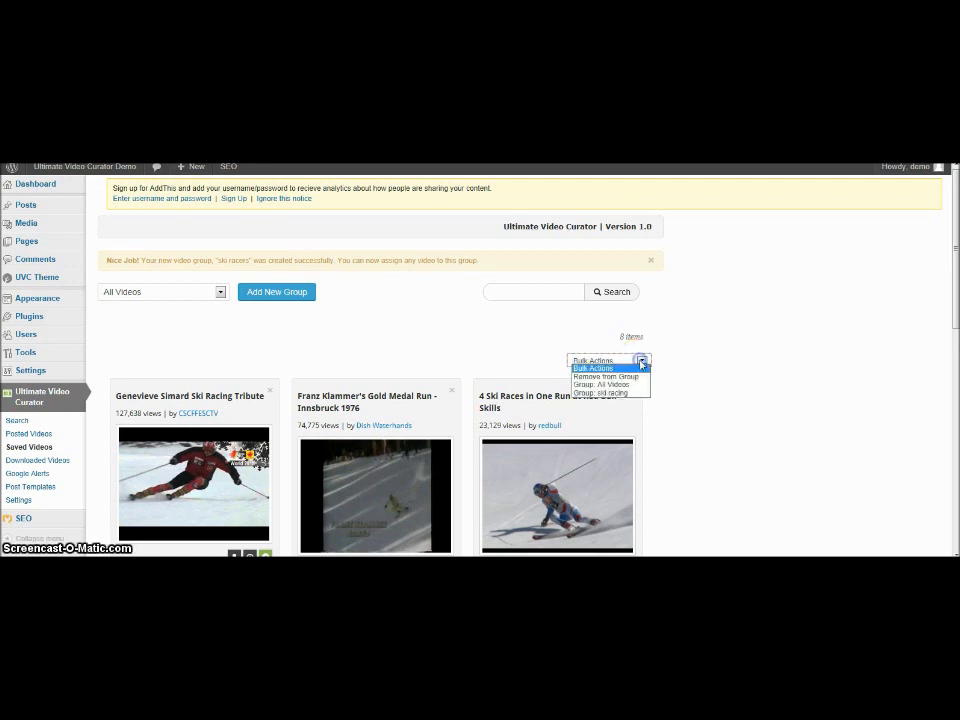
{"action": "left_click", "coordinate": [600, 392]}
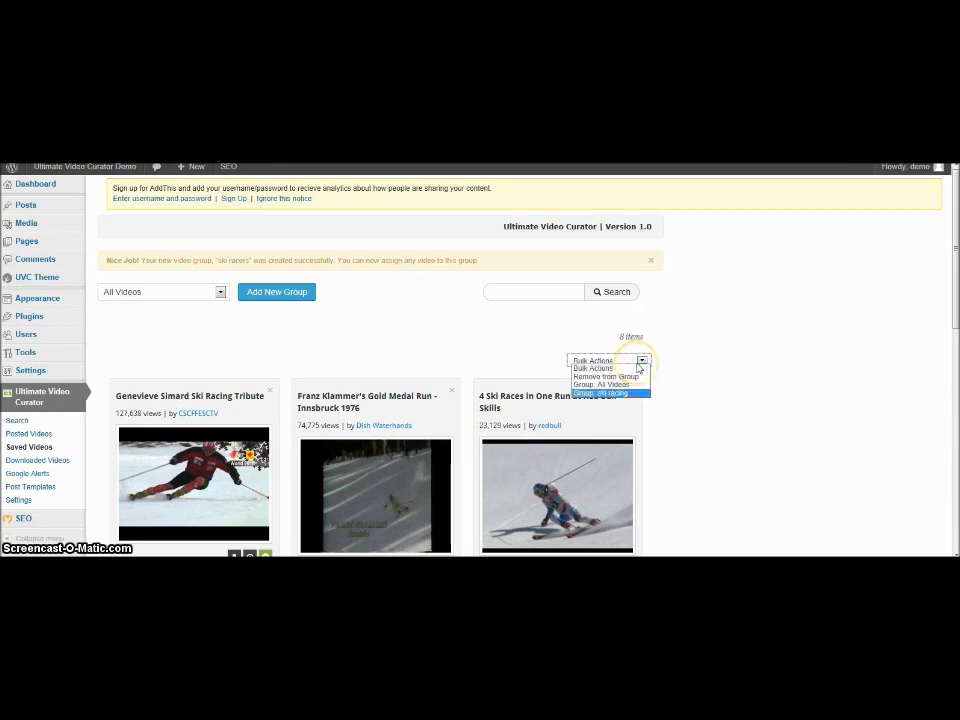
{"action": "left_click", "coordinate": [607, 391]}
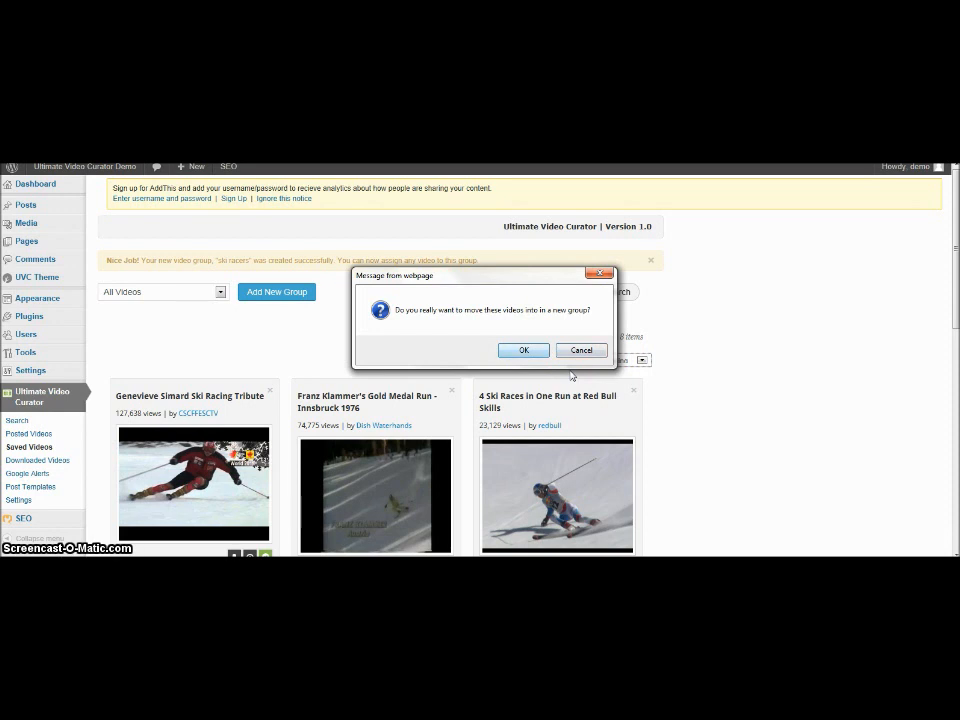
{"action": "left_click", "coordinate": [524, 350]}
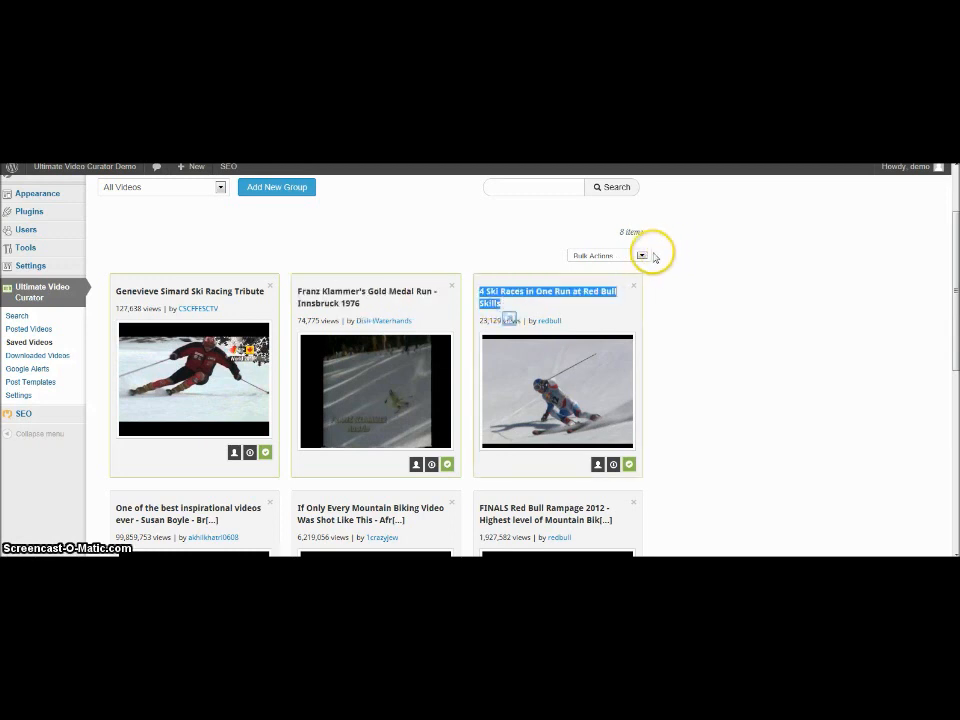
{"action": "mouse_move", "coordinate": [135, 353]}
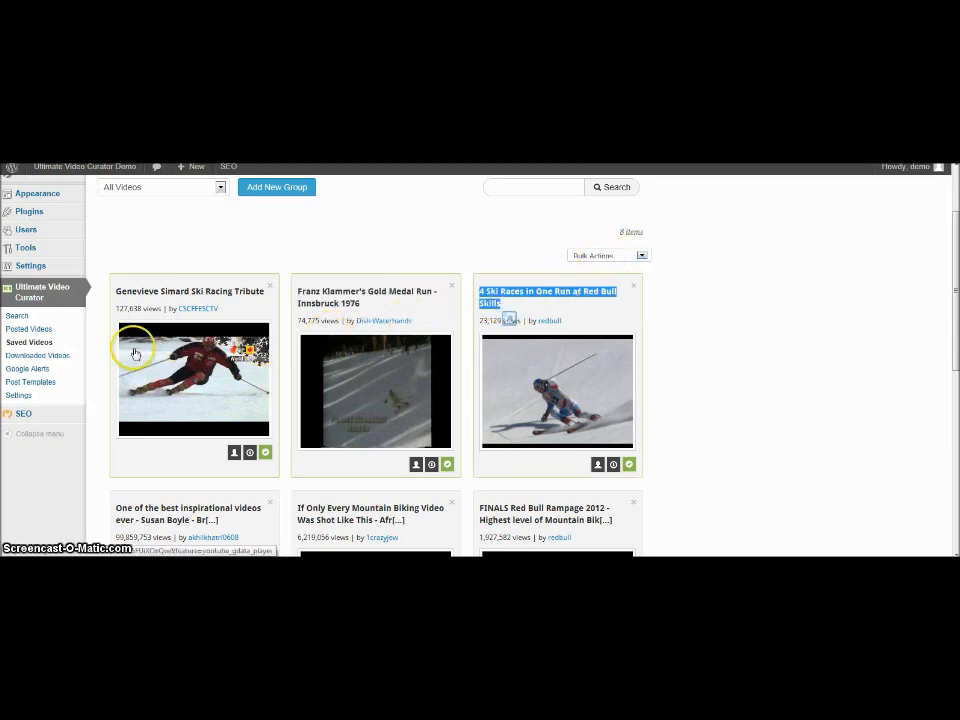
{"action": "mouse_move", "coordinate": [37, 356]}
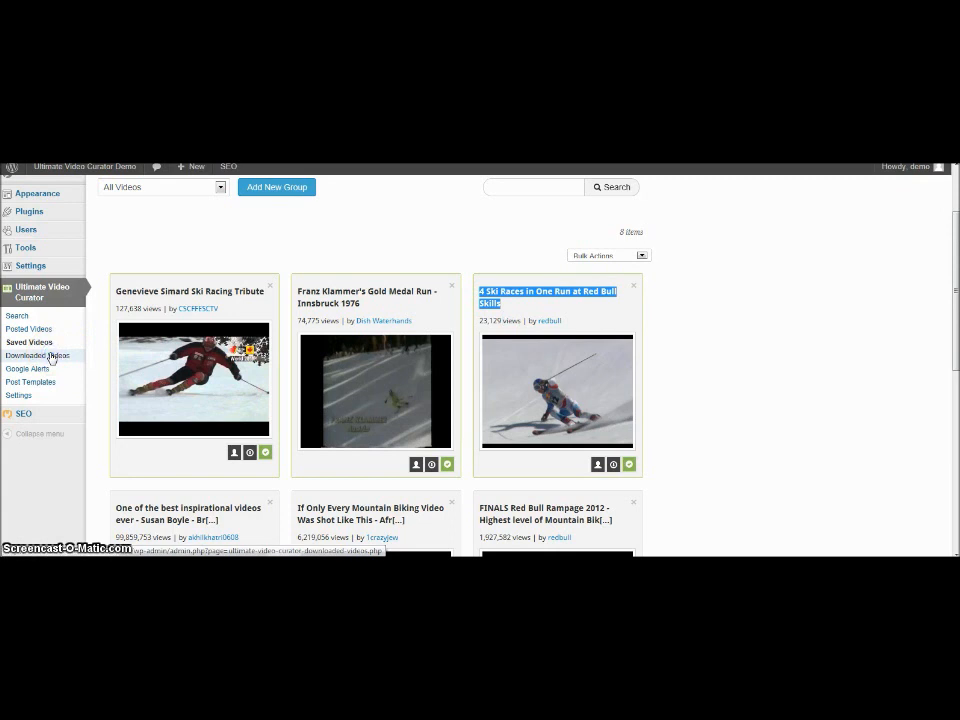
Step: Check the empty Downloaded Videos page, then view the Mountain Biking and Inspiration alert feeds
{"action": "left_click", "coordinate": [37, 355]}
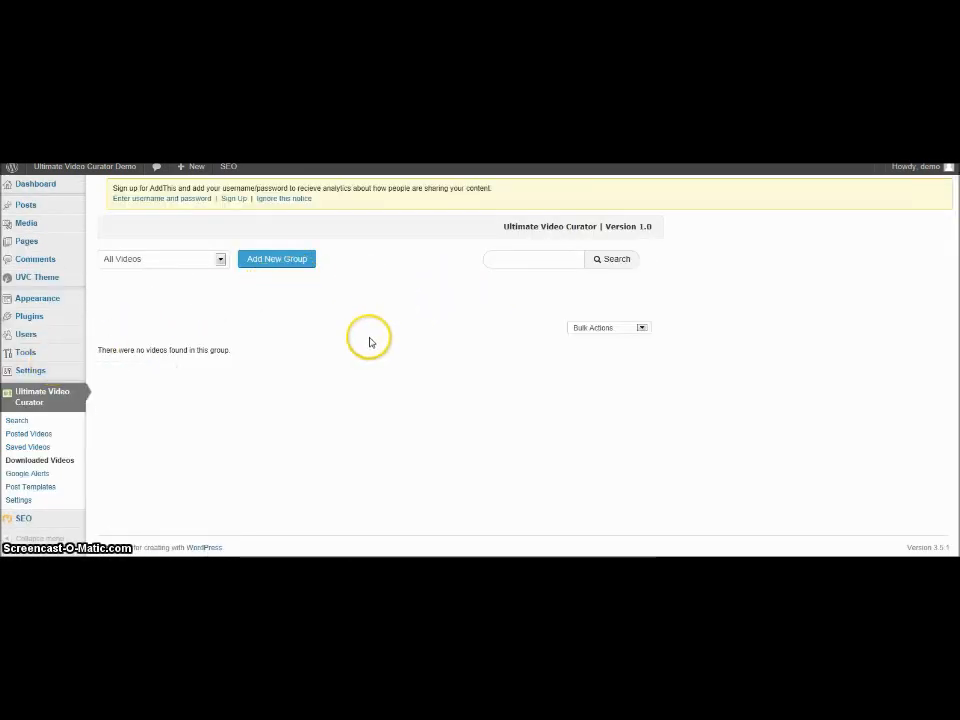
{"action": "mouse_move", "coordinate": [28, 473]}
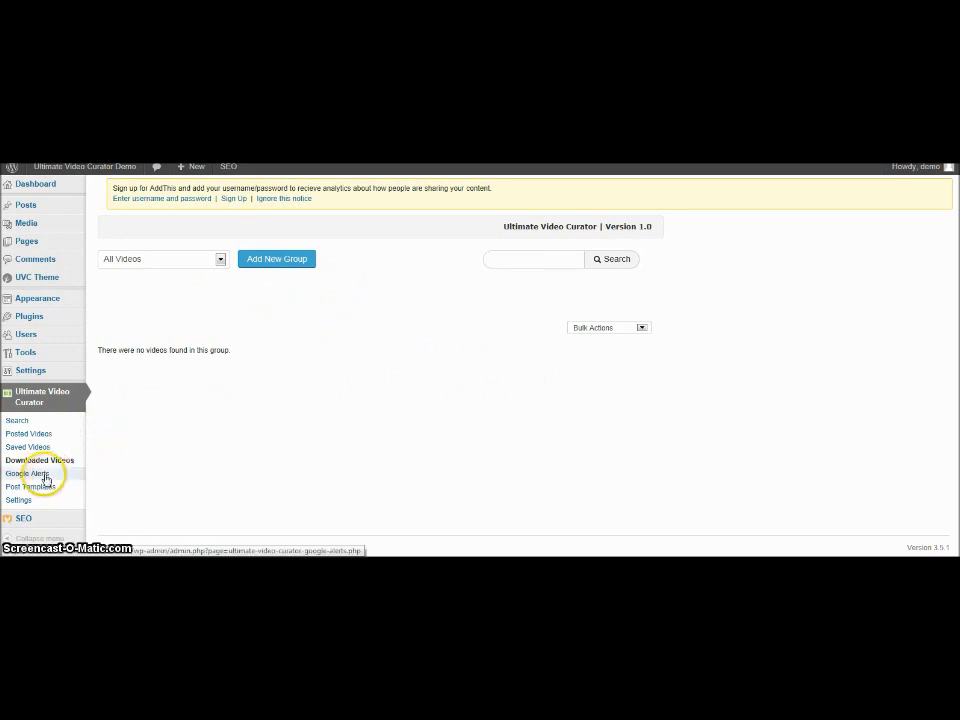
{"action": "left_click", "coordinate": [28, 473]}
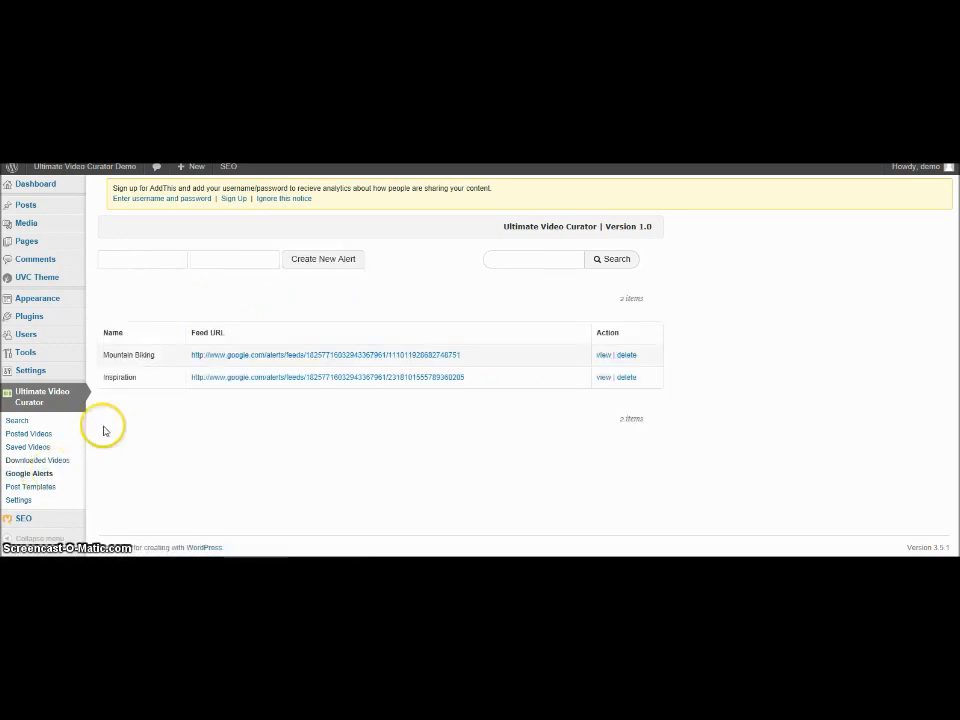
{"action": "mouse_move", "coordinate": [156, 273]}
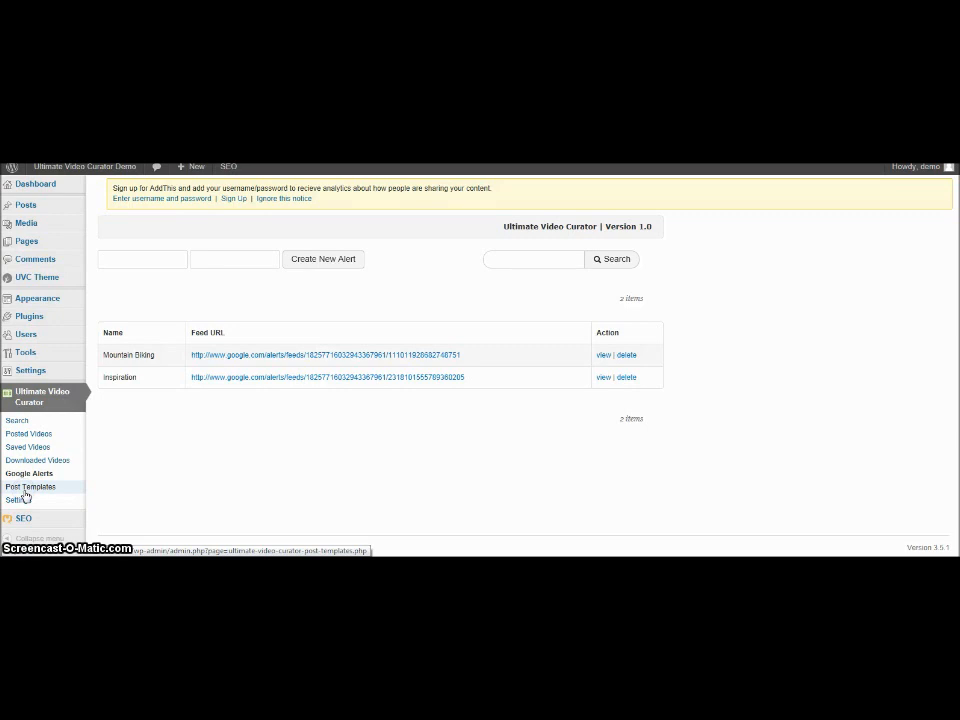
Step: Edit the Default Template to review its video size, player theme and token settings
{"action": "left_click", "coordinate": [31, 486]}
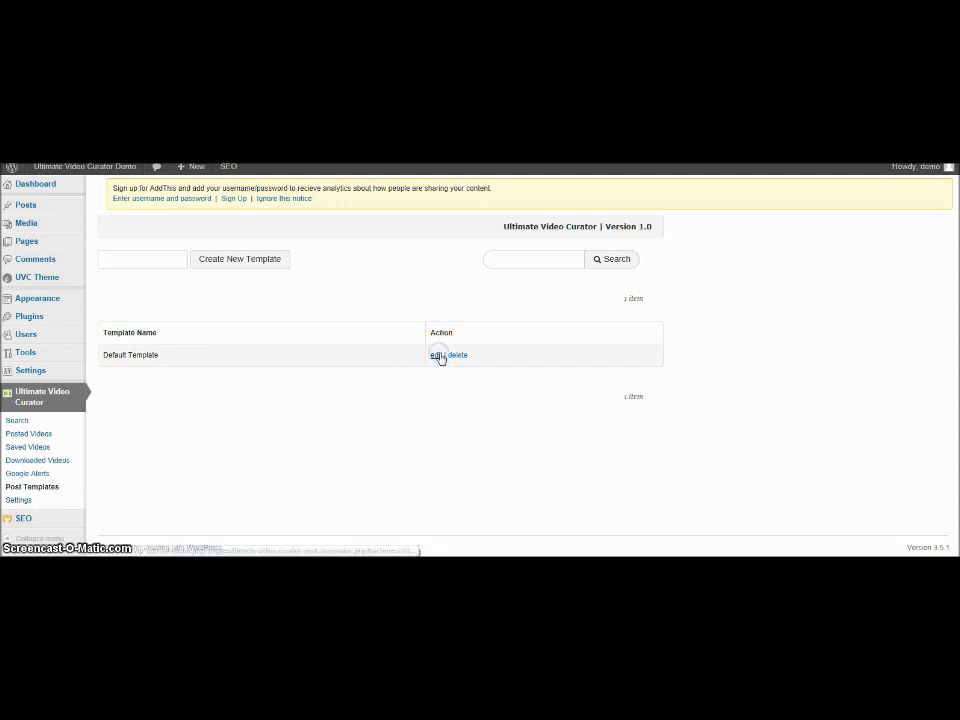
{"action": "left_click", "coordinate": [438, 354]}
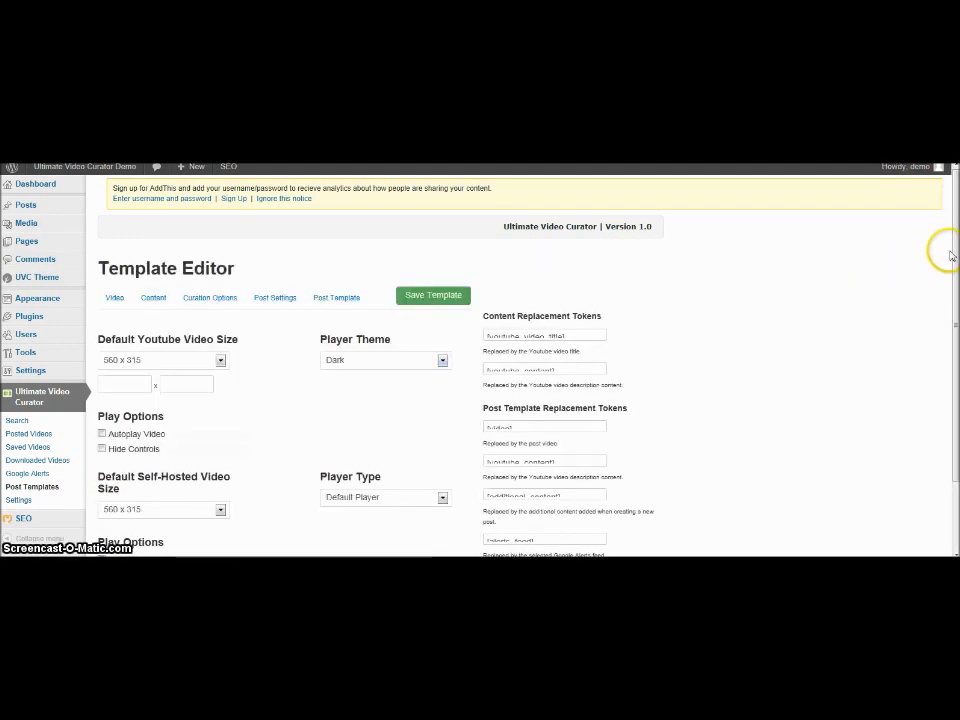
{"action": "scroll", "scroll_direction": "down", "scroll_amount": 3}
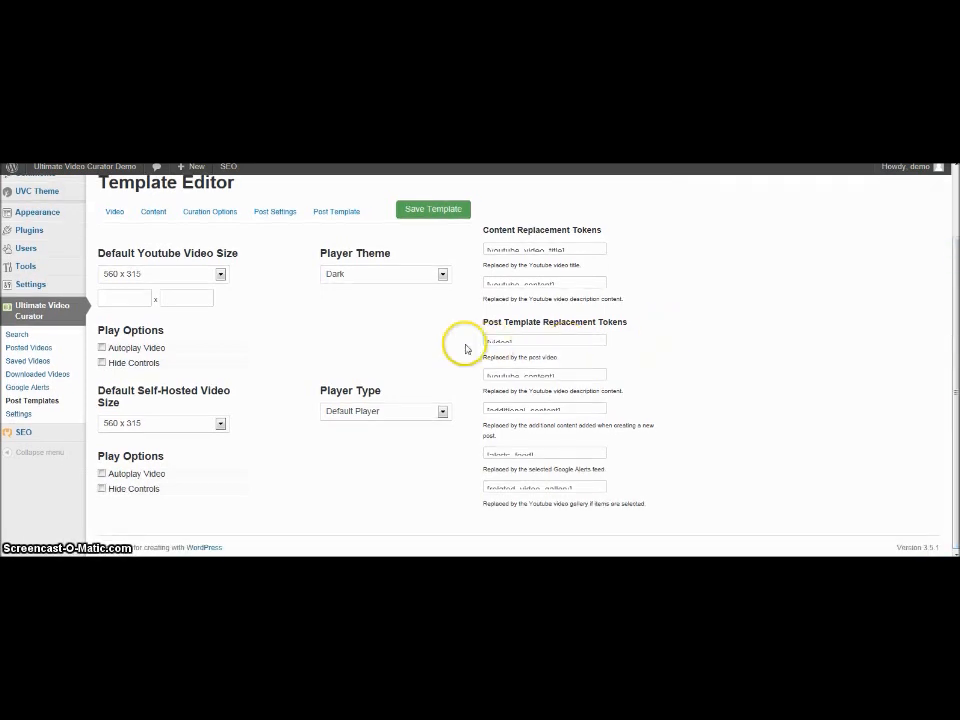
{"action": "mouse_move", "coordinate": [18, 414]}
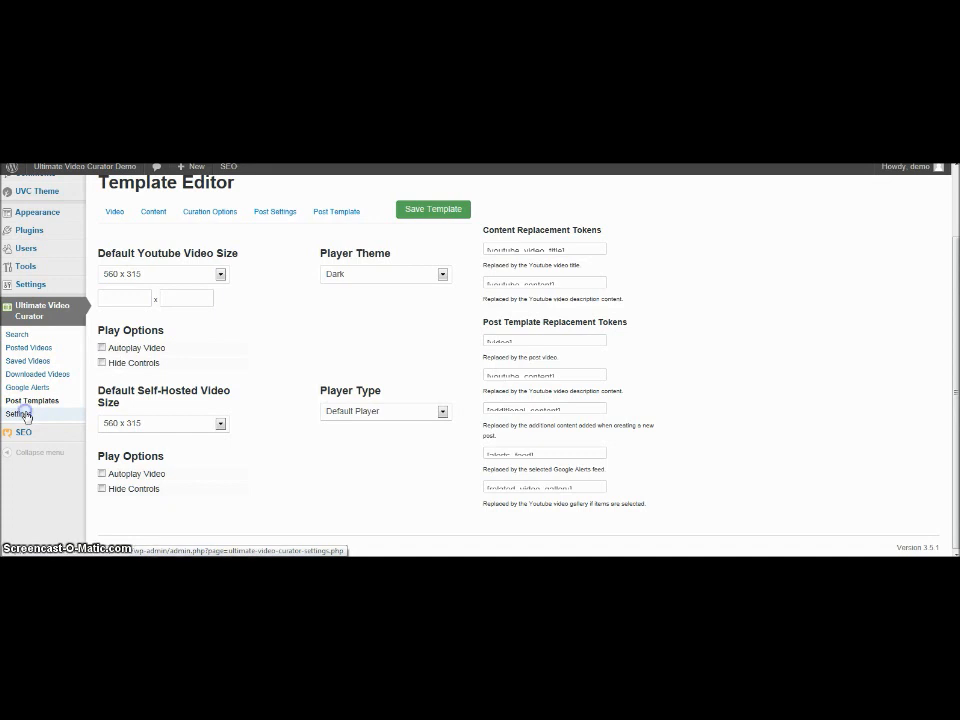
Step: Go to the UVC Plugin Settings page with Spin Rewriter API and YouTube download IP fields
{"action": "left_click", "coordinate": [20, 414]}
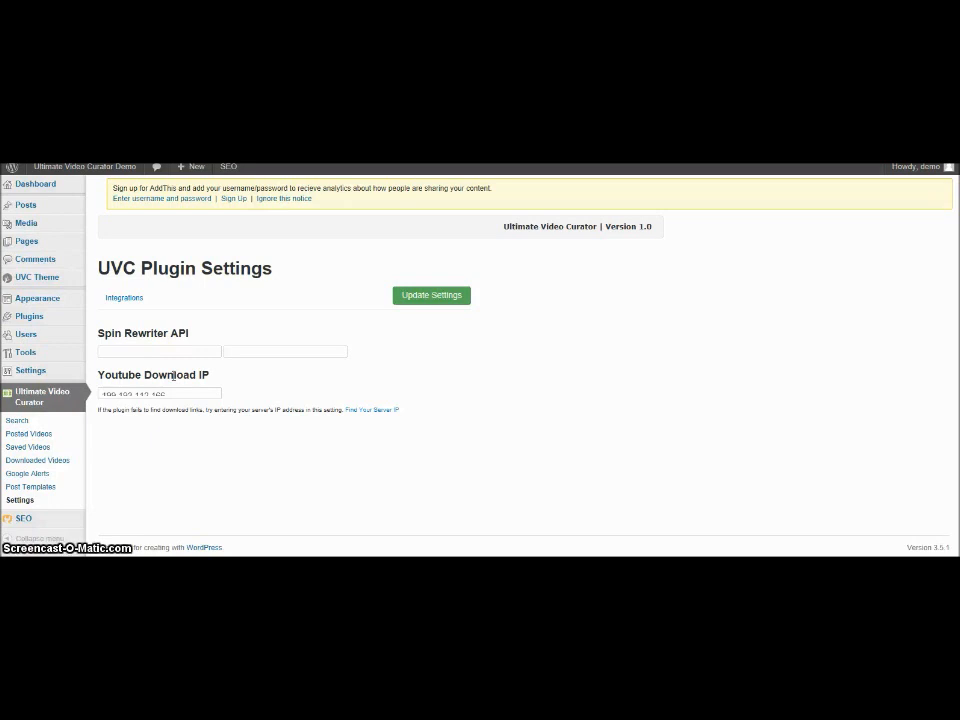
{"action": "mouse_move", "coordinate": [42, 396]}
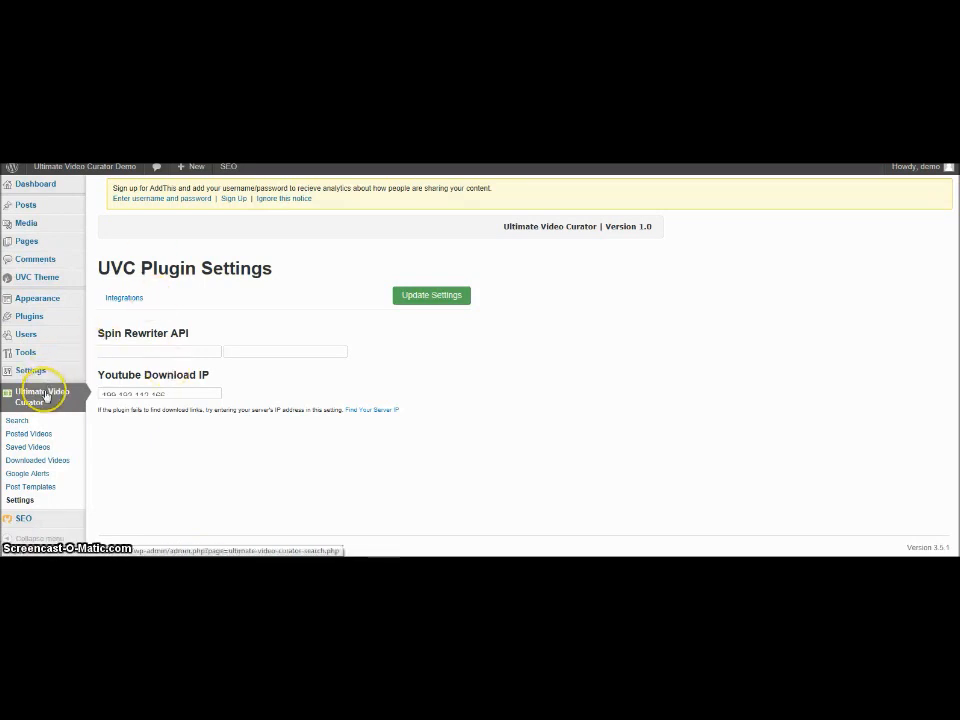